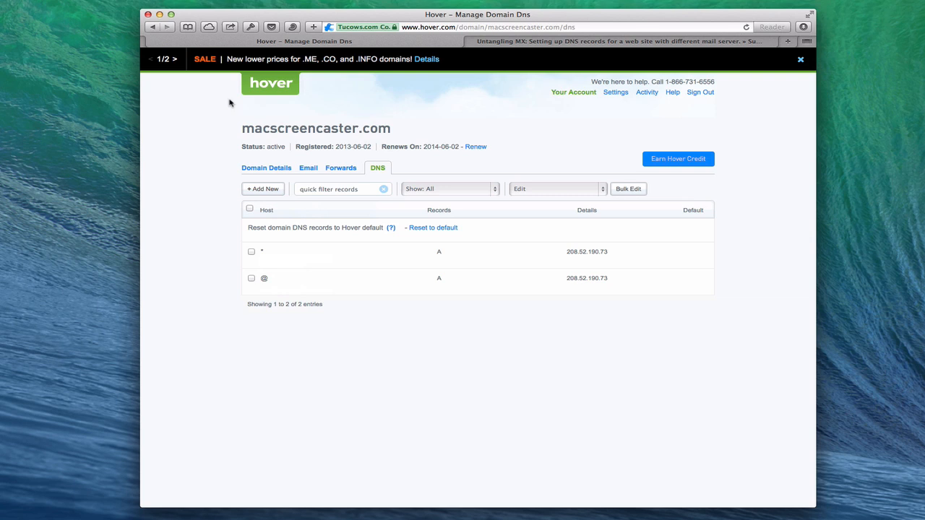
{"action": "mouse_move", "coordinate": [226, 135]}
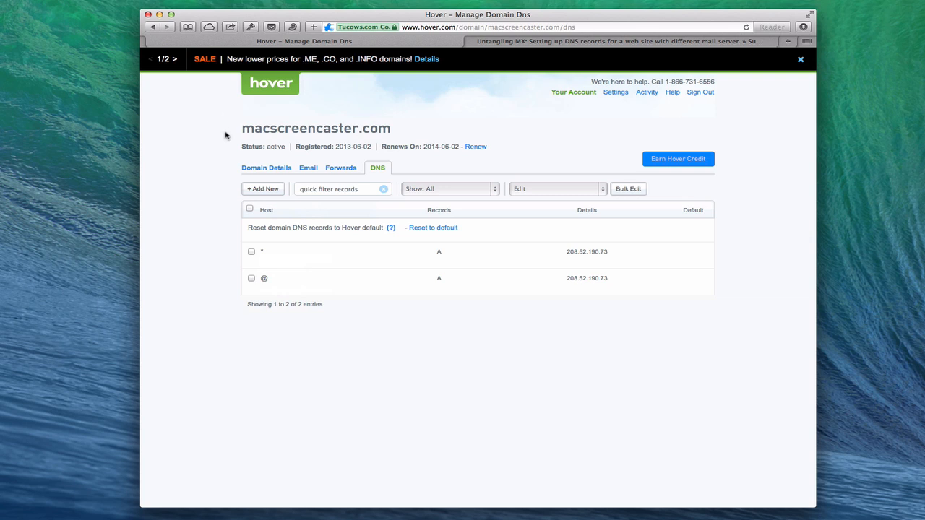
{"action": "mouse_move", "coordinate": [387, 177]}
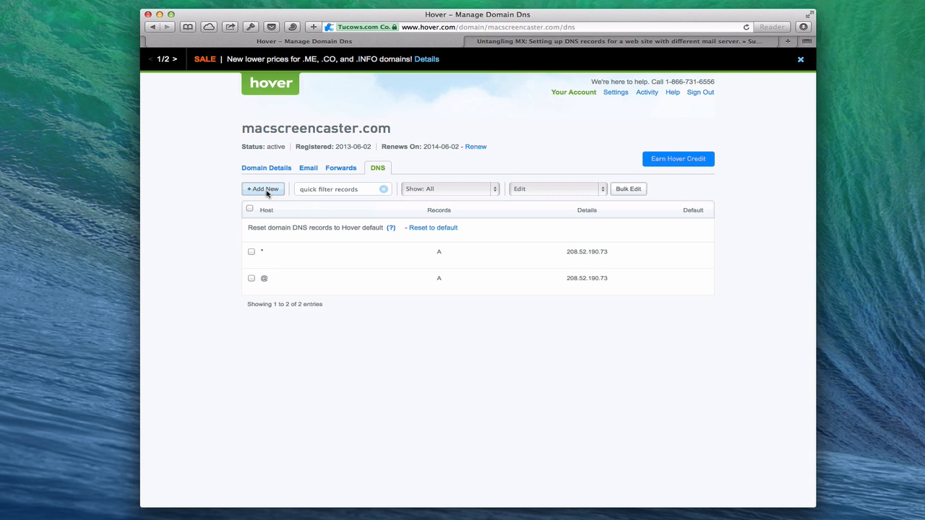
Step: Add a new DNS record in Hover with hostname 'mail.toddolthoff.com'
{"action": "left_click", "coordinate": [263, 188]}
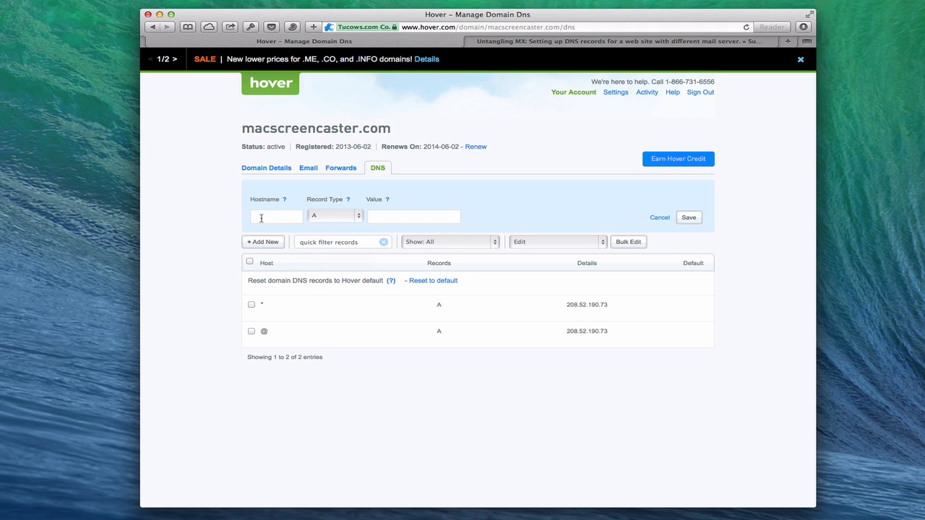
{"action": "type", "text": "mail."}
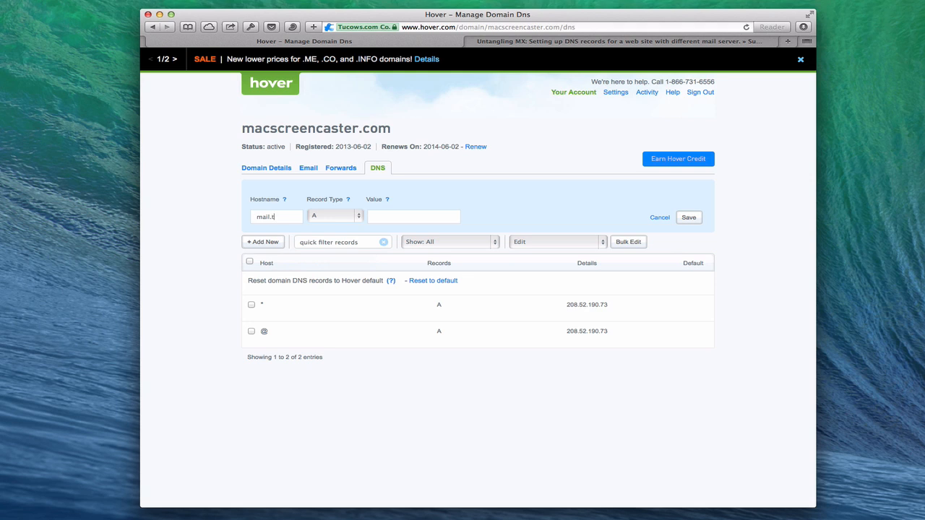
{"action": "type", "text": "toddolthoff.c"}
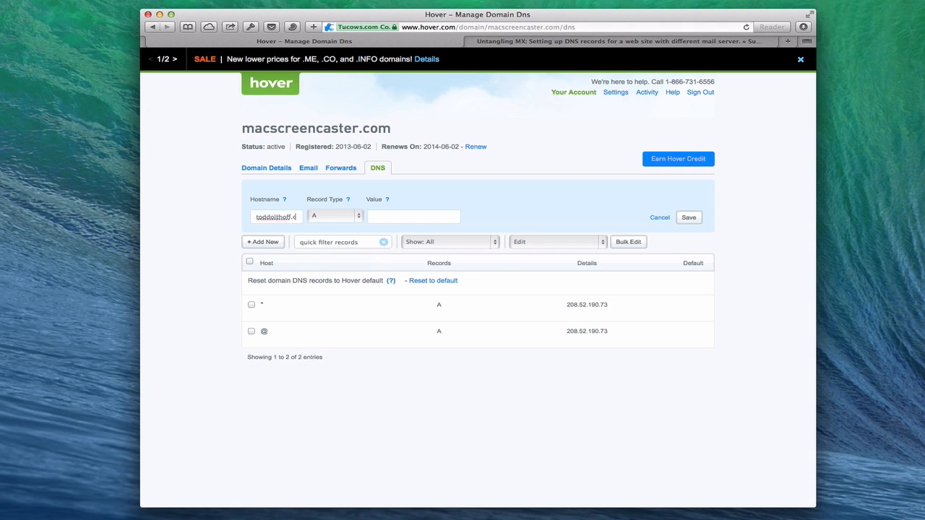
{"action": "type", "text": "dolthoff.com"}
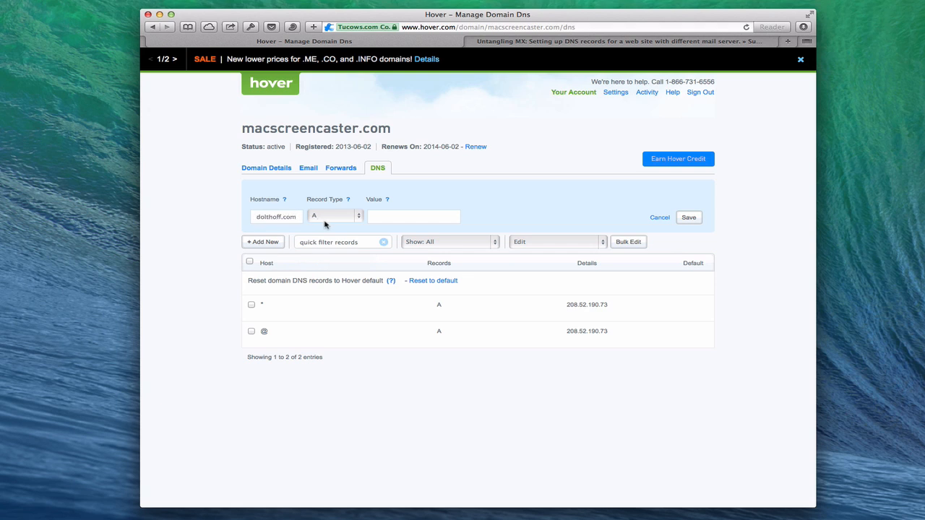
{"action": "type", "text": "mail.toddolth"}
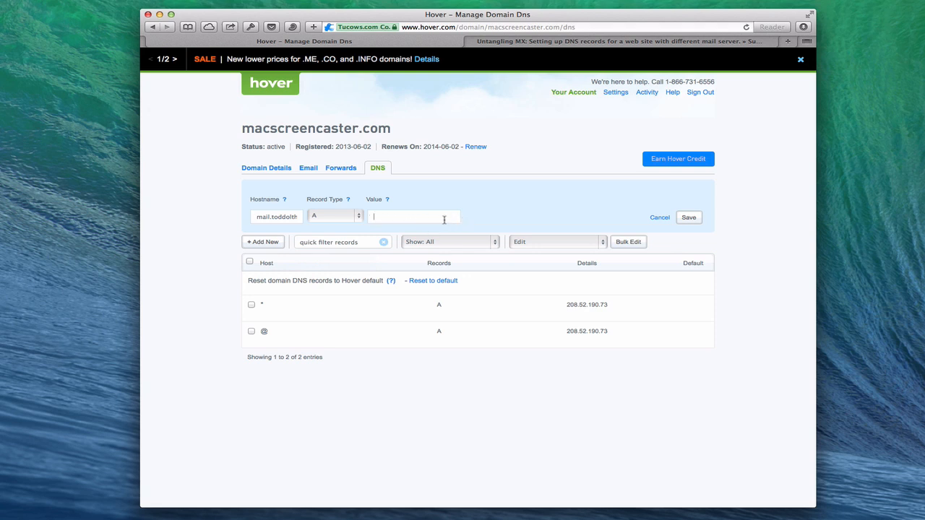
{"action": "mouse_move", "coordinate": [589, 297]}
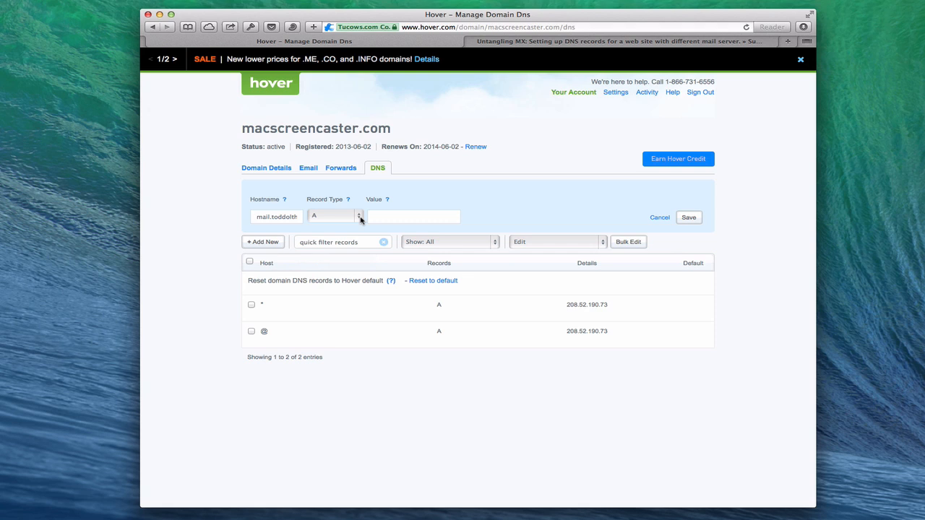
Step: Change the new Hover record's type from A to MX
{"action": "left_click", "coordinate": [357, 216]}
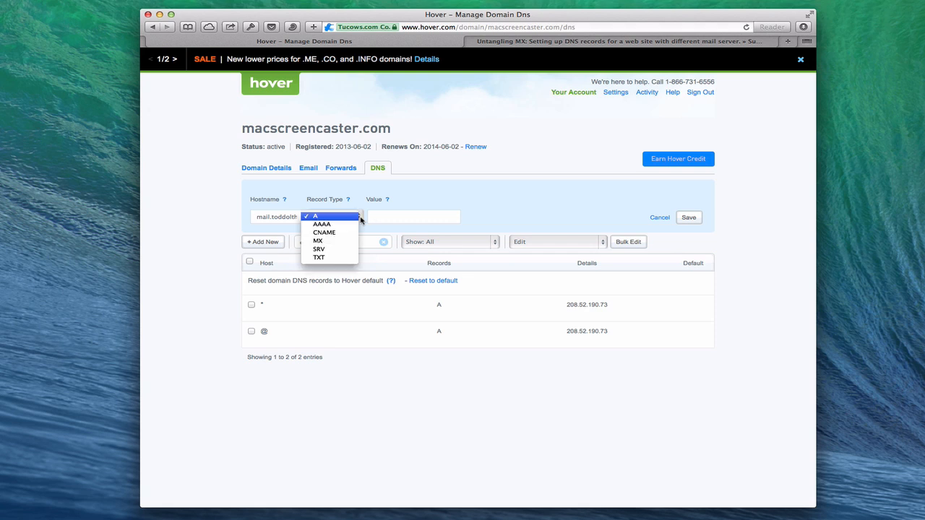
{"action": "left_click", "coordinate": [318, 240]}
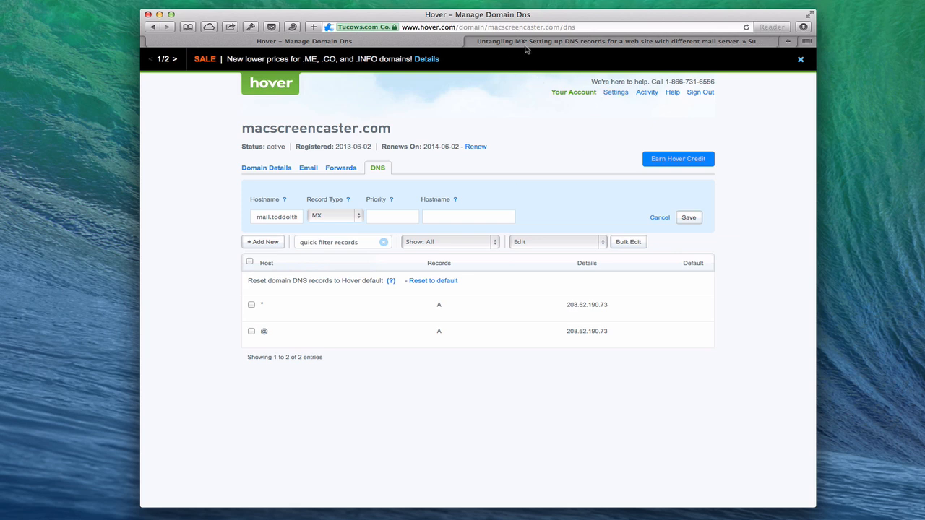
Step: View the SuperGeekery Untangling MX article's example A and MX record tables
{"action": "left_click", "coordinate": [614, 41]}
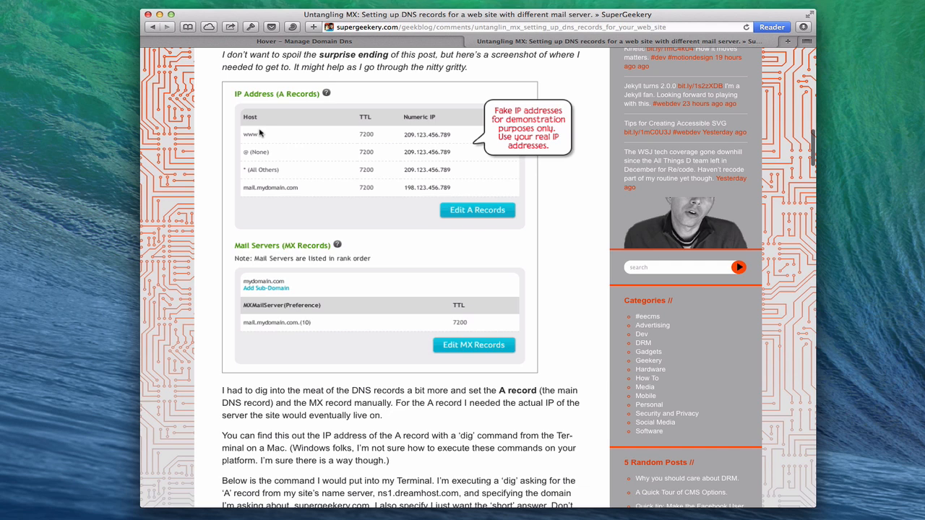
{"action": "mouse_move", "coordinate": [341, 219]}
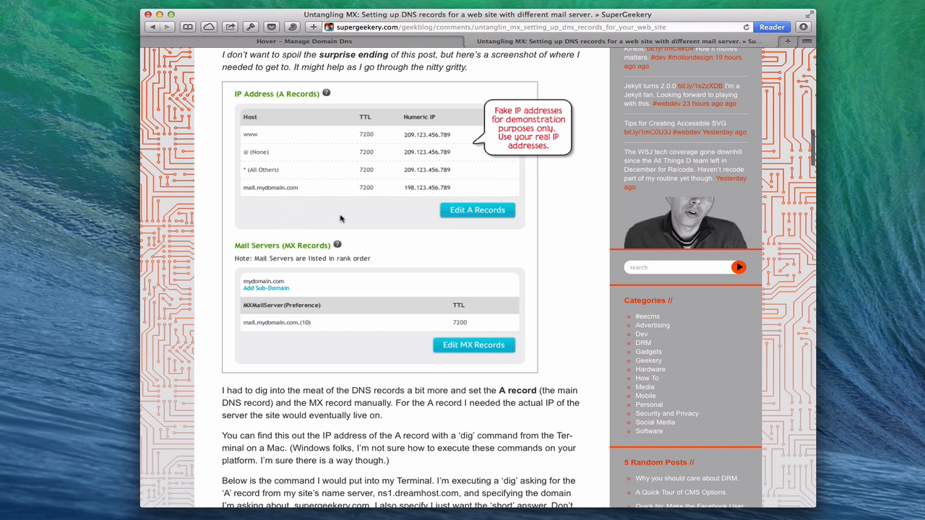
{"action": "mouse_move", "coordinate": [261, 194]}
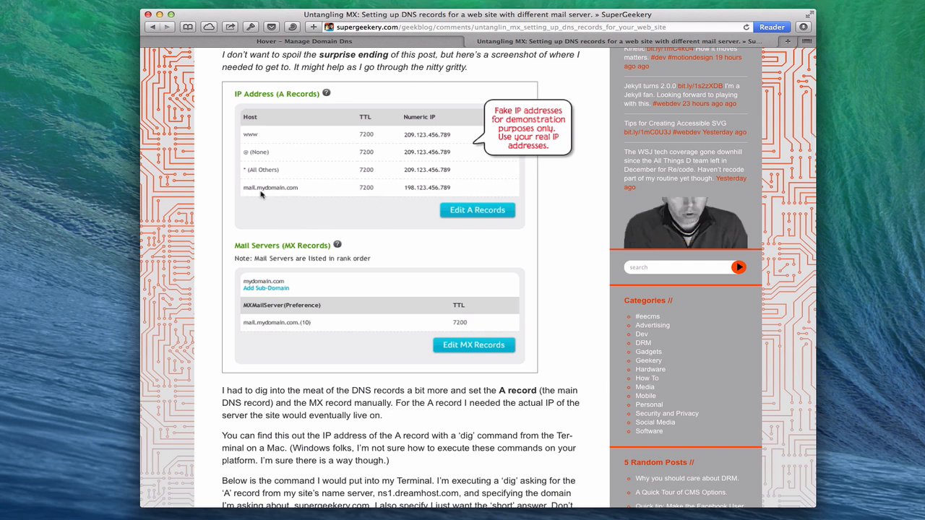
{"action": "mouse_move", "coordinate": [438, 196]}
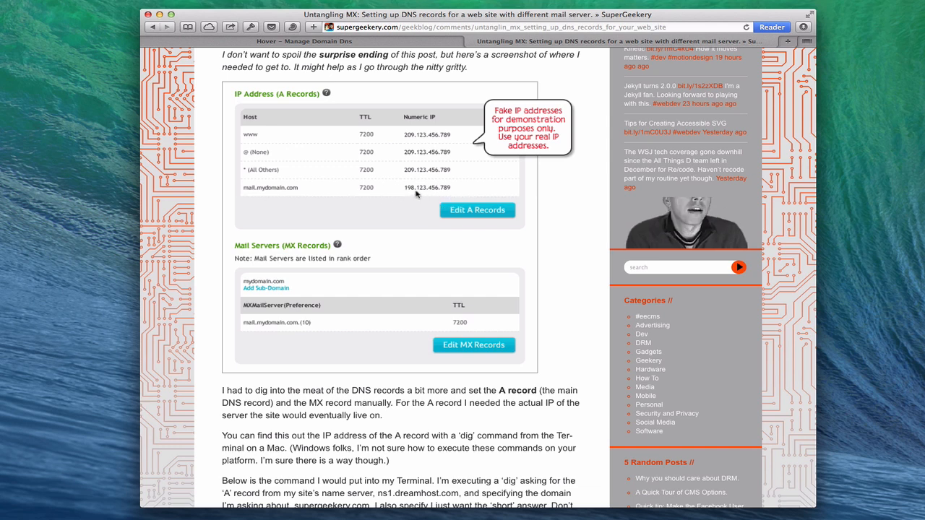
{"action": "mouse_move", "coordinate": [396, 210]}
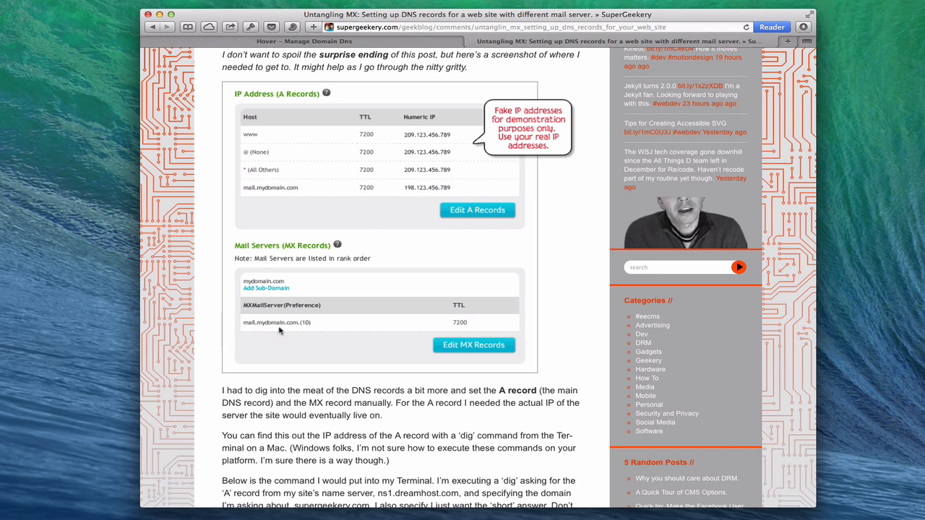
{"action": "mouse_move", "coordinate": [256, 222]}
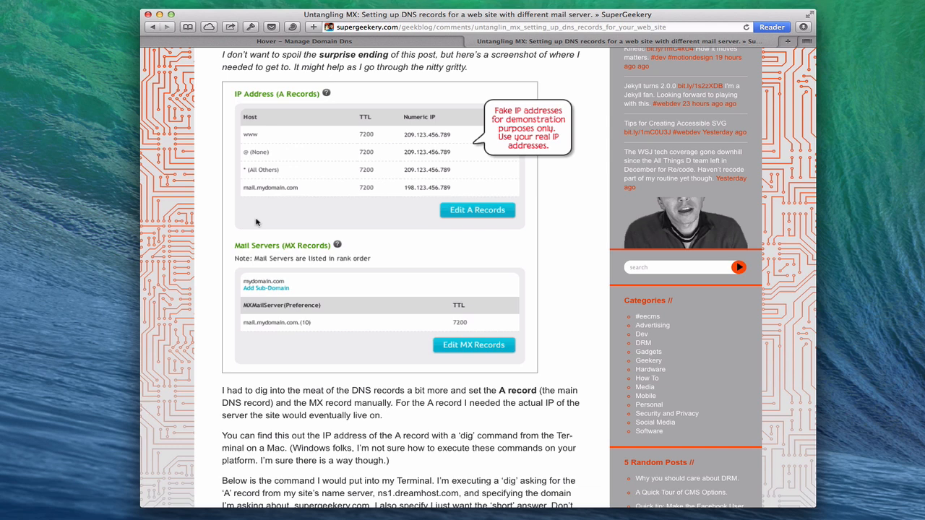
{"action": "mouse_move", "coordinate": [414, 362]}
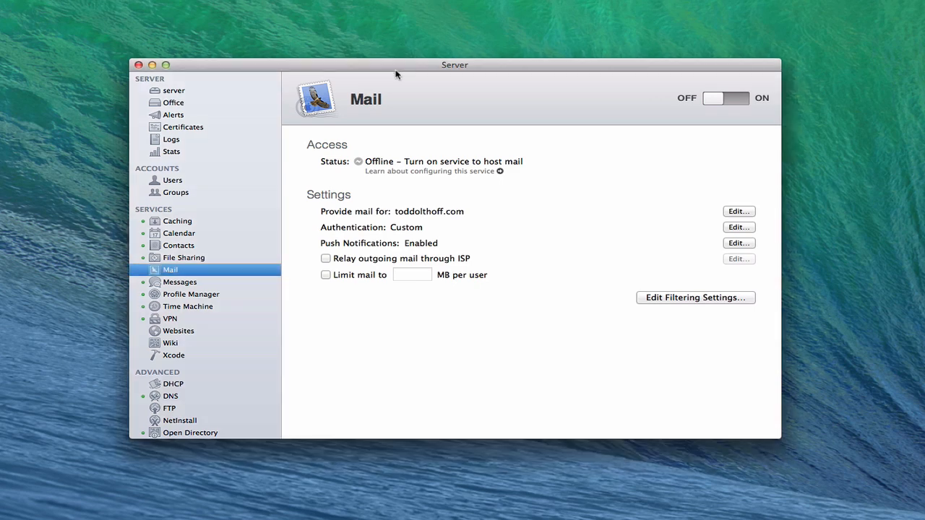
{"action": "mouse_move", "coordinate": [382, 176]}
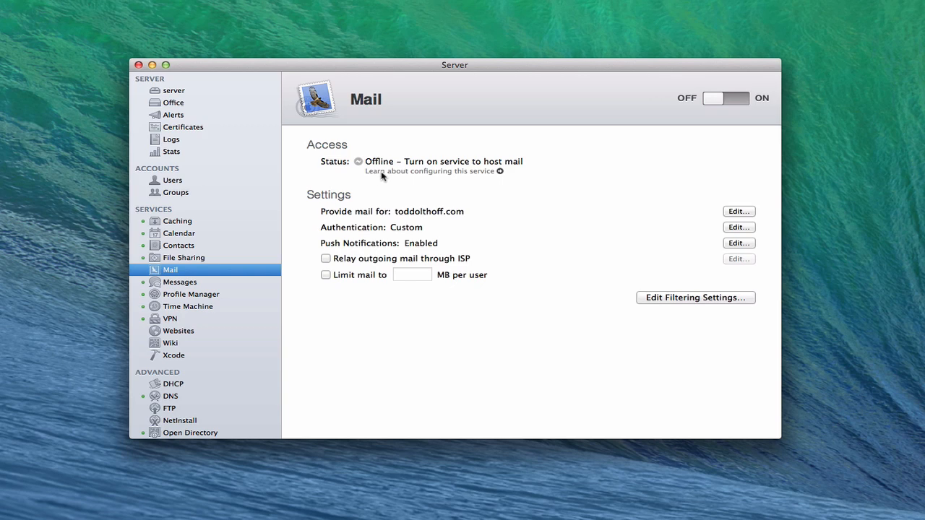
{"action": "mouse_move", "coordinate": [221, 361]}
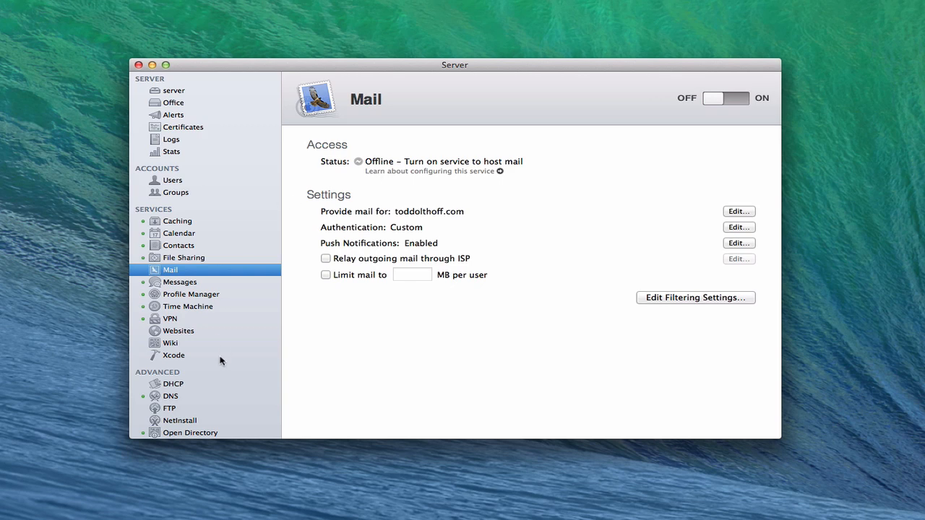
Step: Show the DNS service's zone records and the menu of record types to add
{"action": "left_click", "coordinate": [170, 396]}
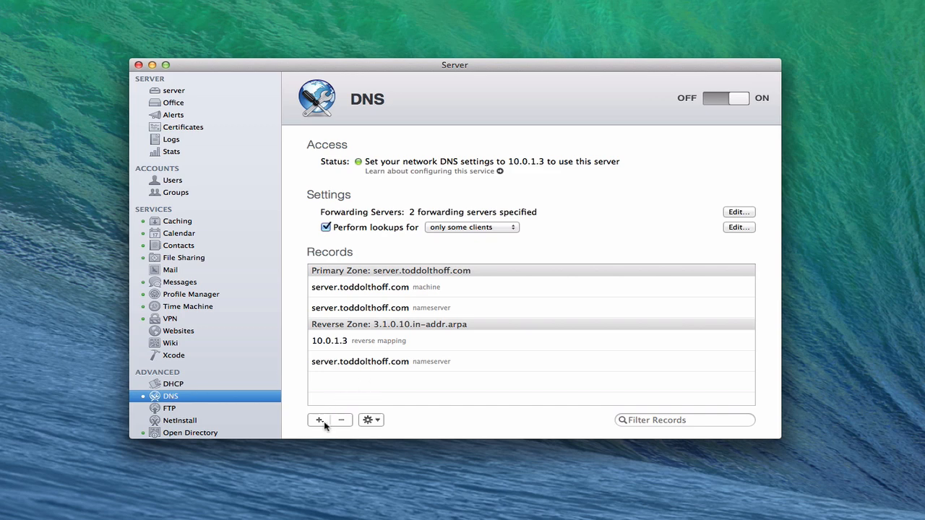
{"action": "left_click", "coordinate": [318, 421]}
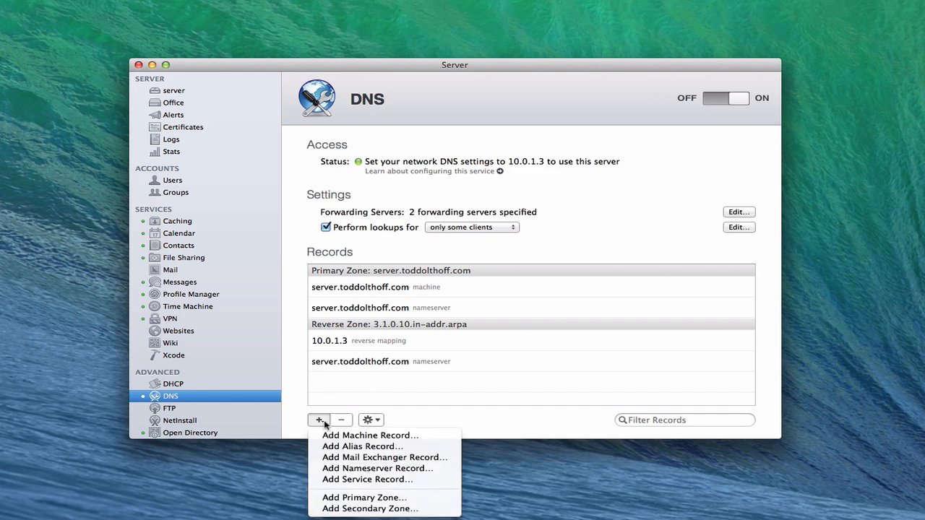
{"action": "left_click", "coordinate": [372, 434]}
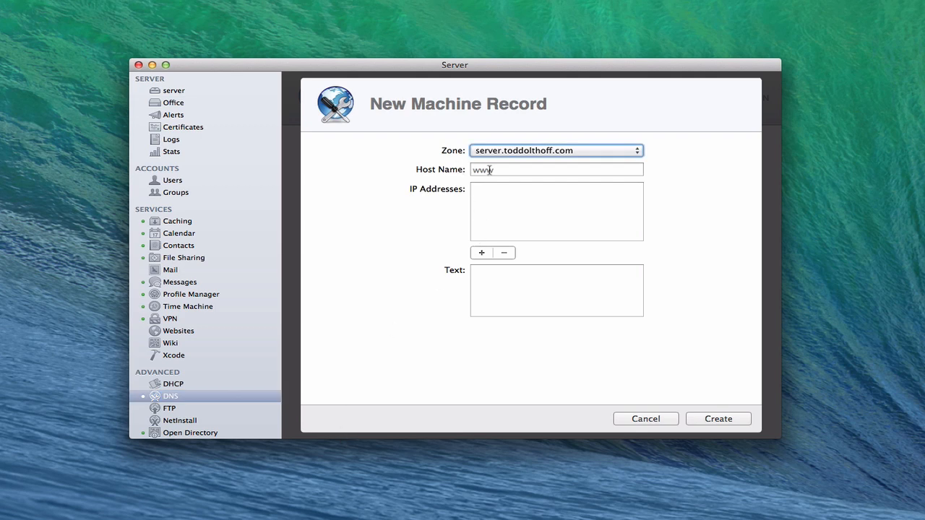
{"action": "type", "text": "m"}
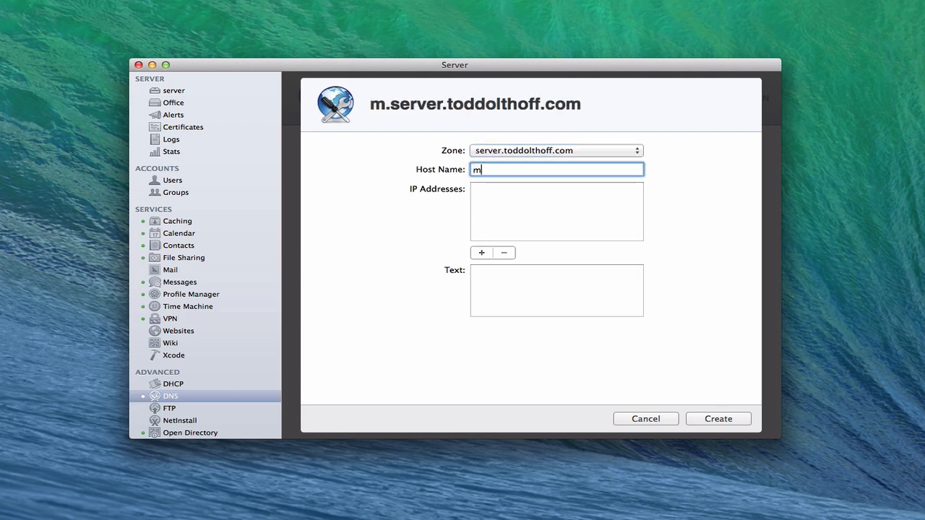
{"action": "type", "text": "ail"}
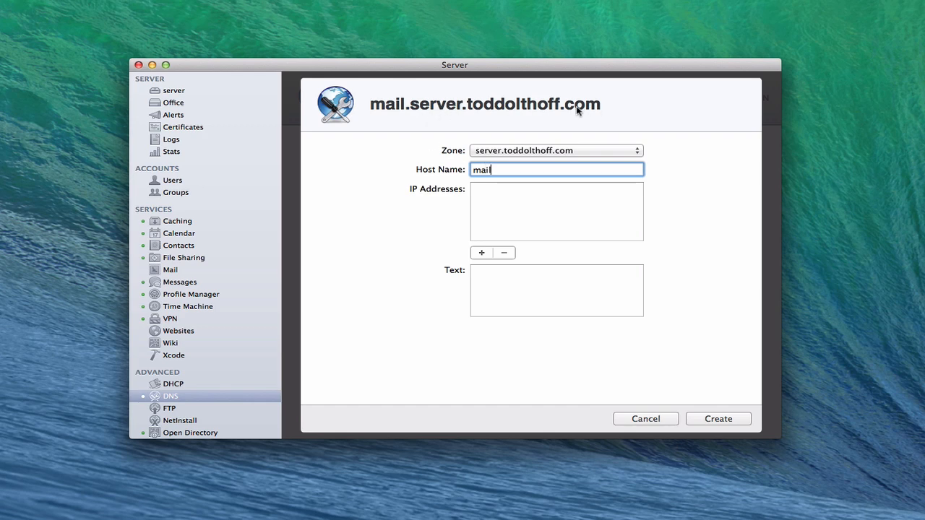
{"action": "mouse_move", "coordinate": [576, 110]}
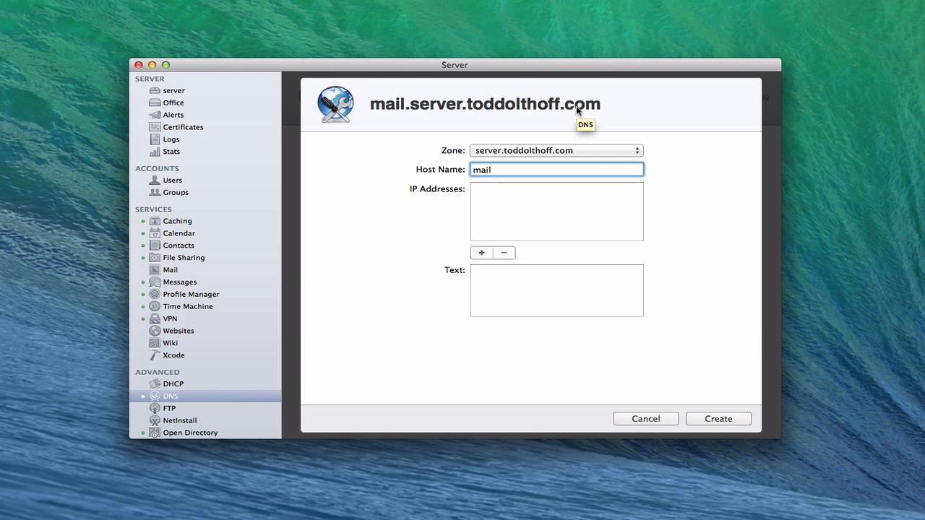
{"action": "mouse_move", "coordinate": [609, 115]}
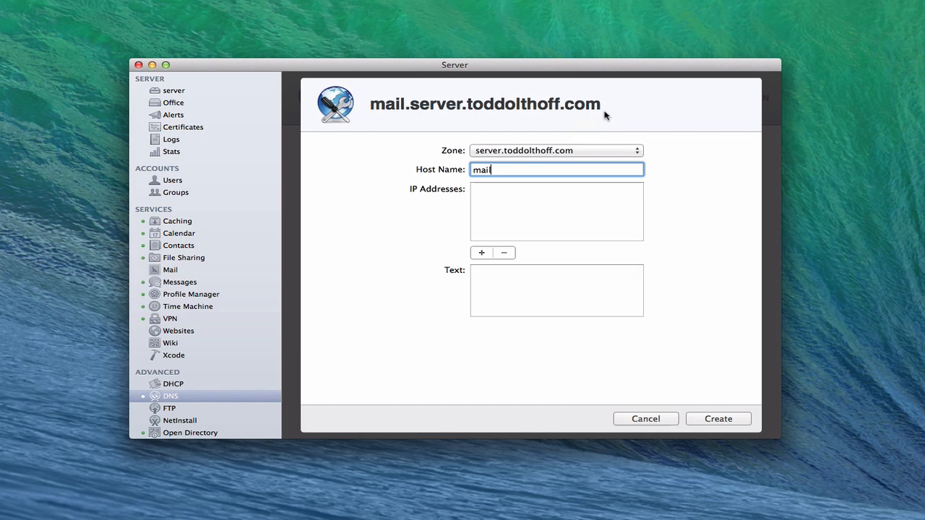
{"action": "mouse_move", "coordinate": [472, 111]}
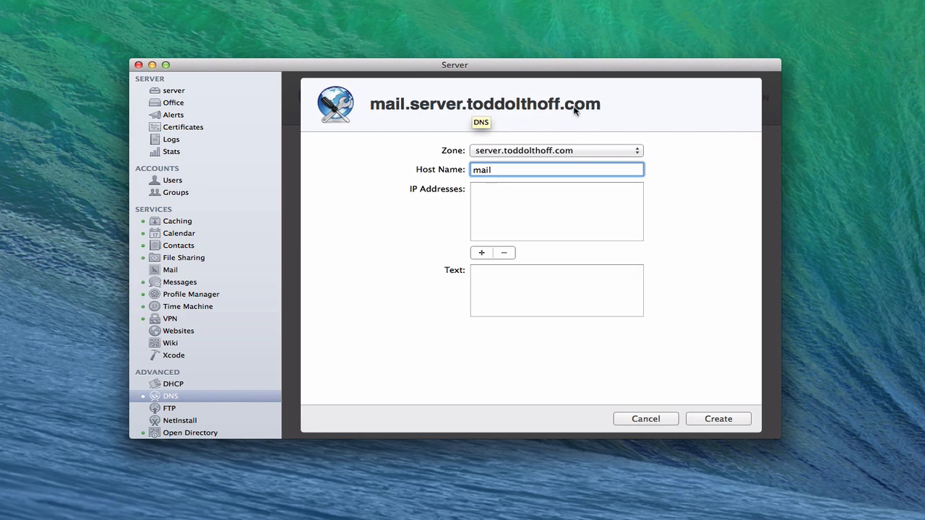
{"action": "mouse_move", "coordinate": [540, 110]}
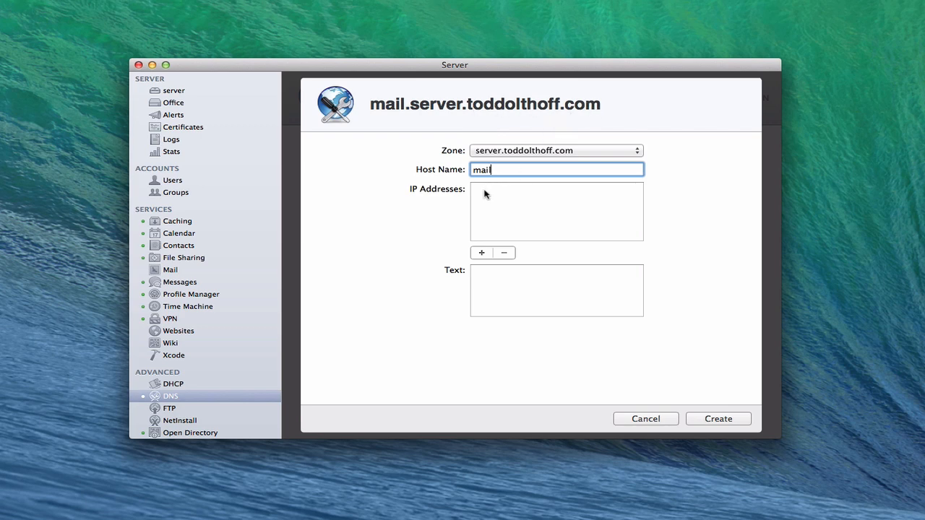
{"action": "left_click", "coordinate": [556, 211]}
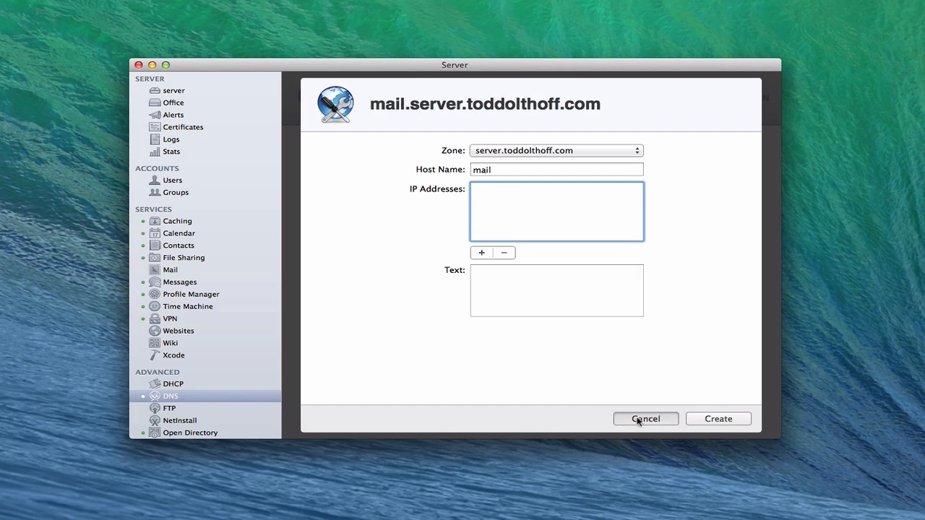
{"action": "left_click", "coordinate": [645, 418]}
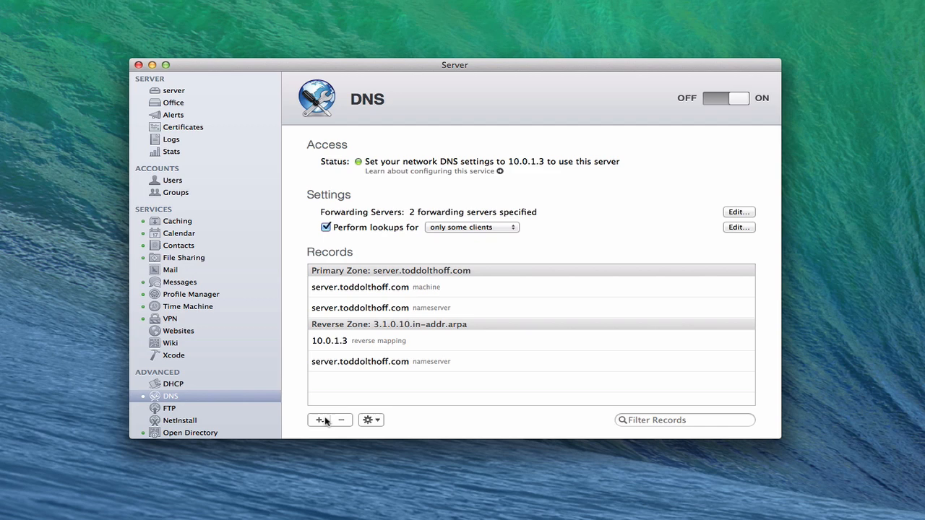
{"action": "left_click", "coordinate": [320, 421]}
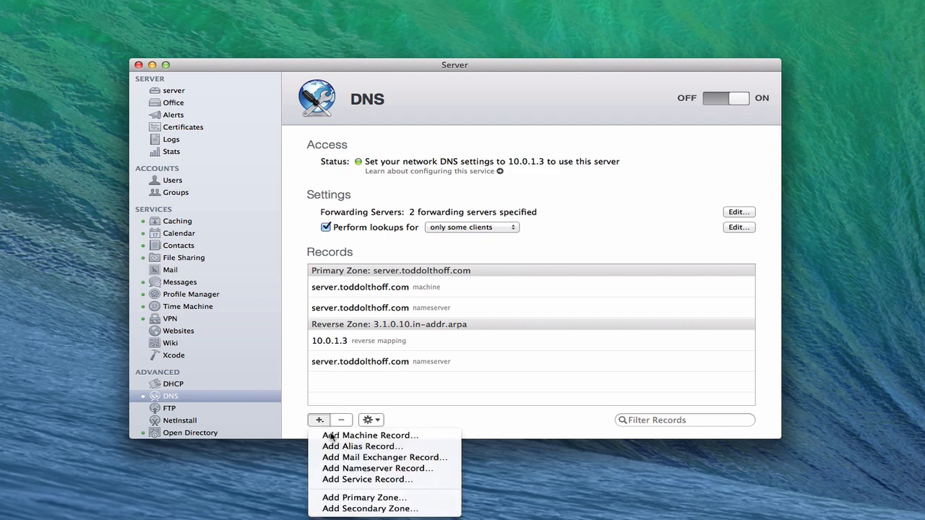
{"action": "left_click", "coordinate": [380, 457]}
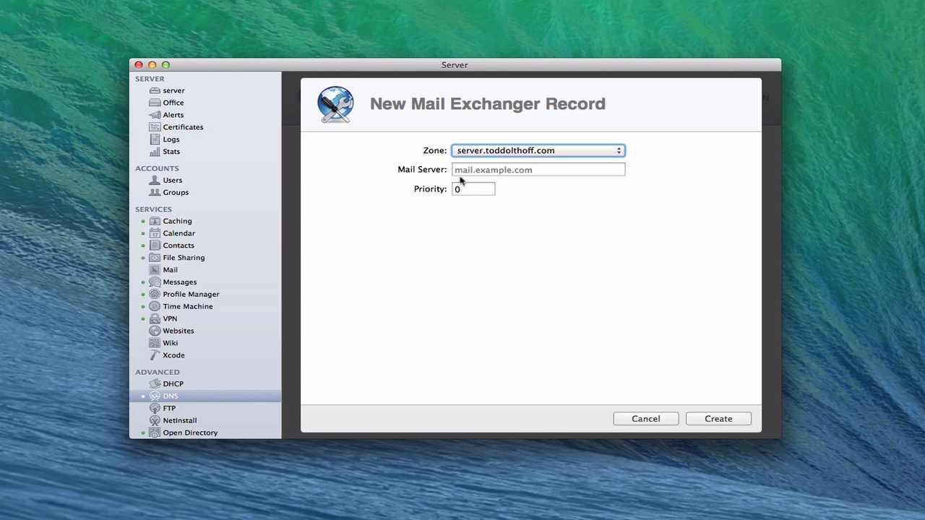
{"action": "left_click", "coordinate": [537, 169]}
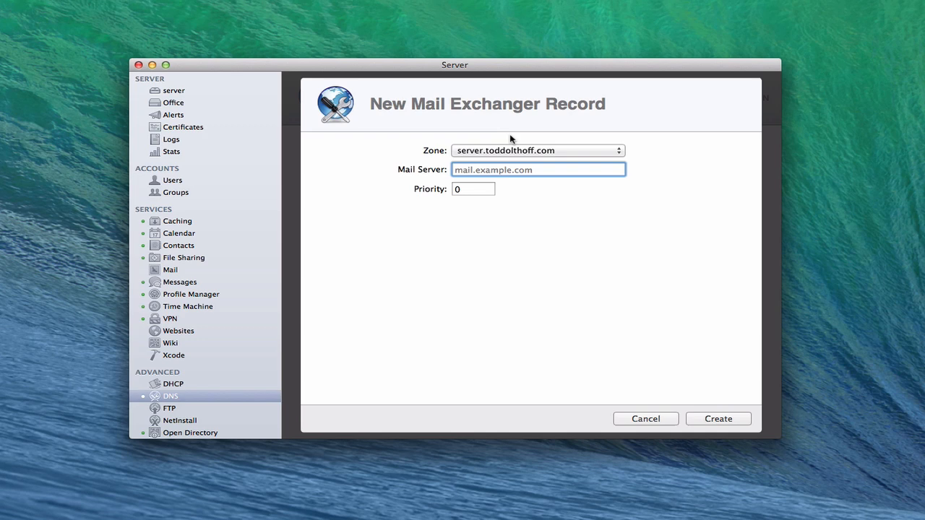
{"action": "mouse_move", "coordinate": [530, 247]}
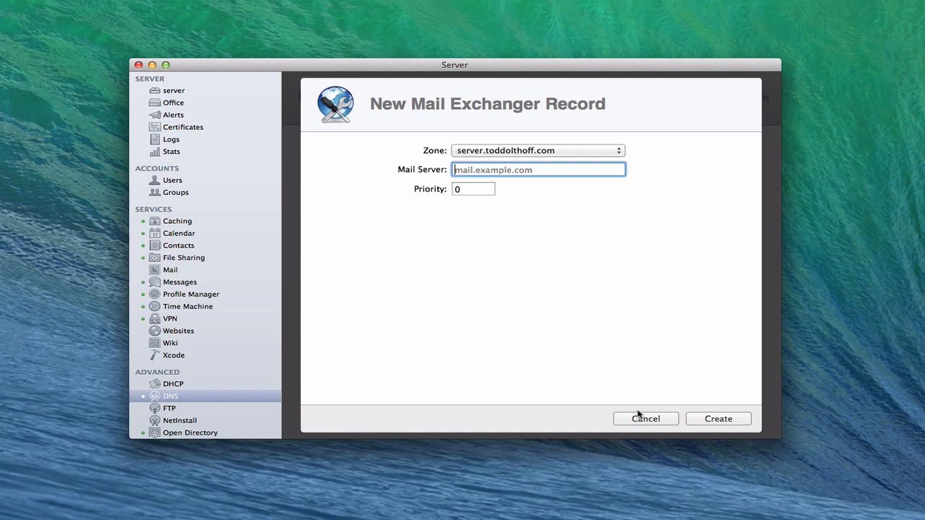
{"action": "left_click", "coordinate": [646, 418]}
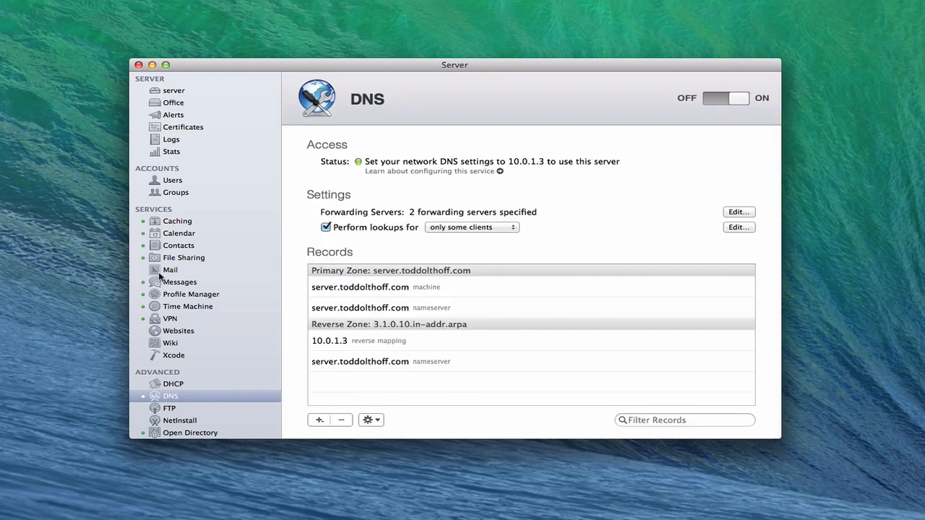
Step: Review the toddolthoff.com mail domain, then bring up the Mail authentication settings
{"action": "left_click", "coordinate": [169, 269]}
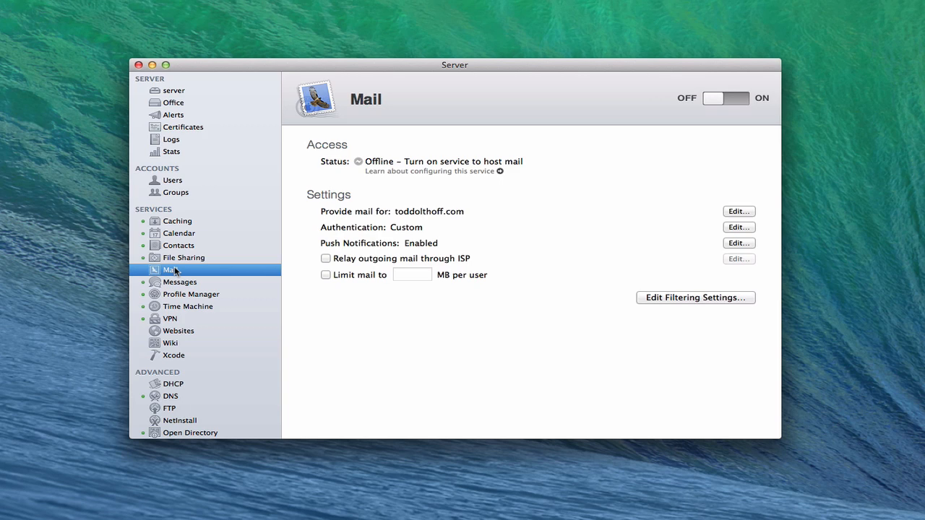
{"action": "mouse_move", "coordinate": [397, 306]}
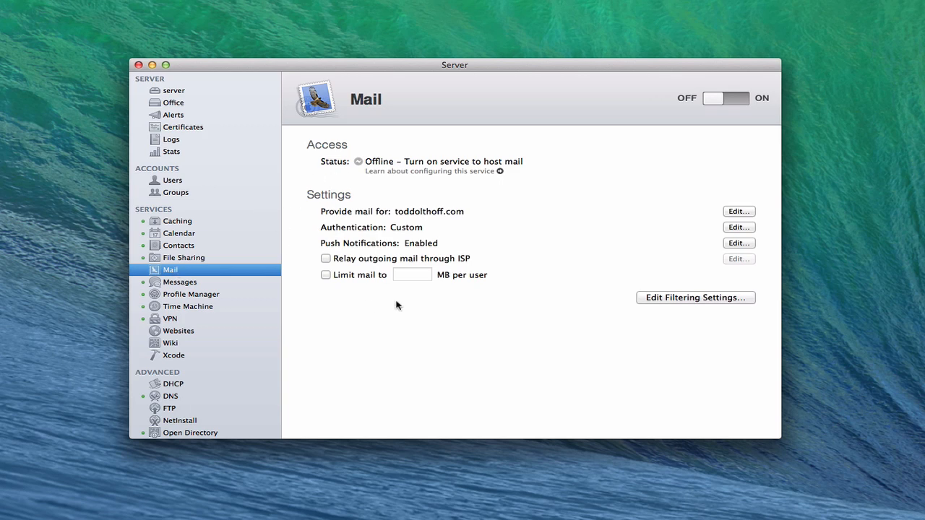
{"action": "mouse_move", "coordinate": [354, 231]}
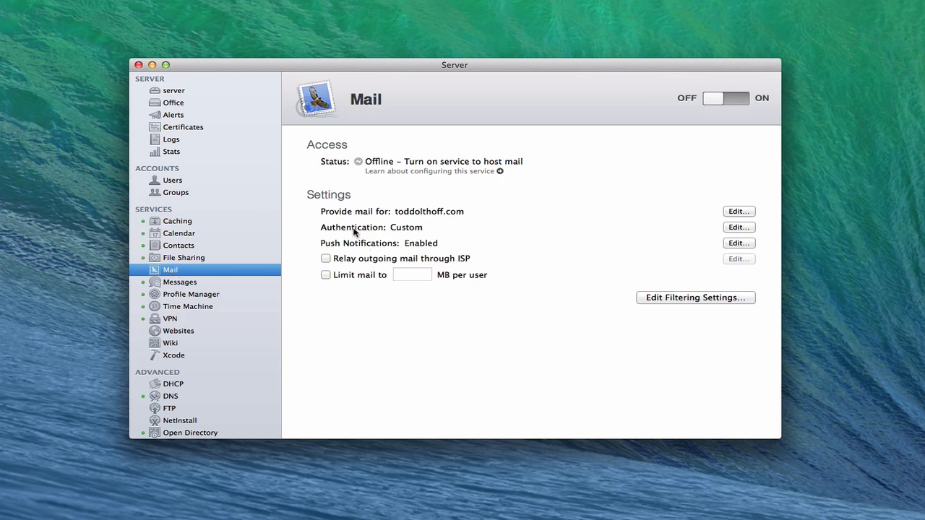
{"action": "mouse_move", "coordinate": [439, 215]}
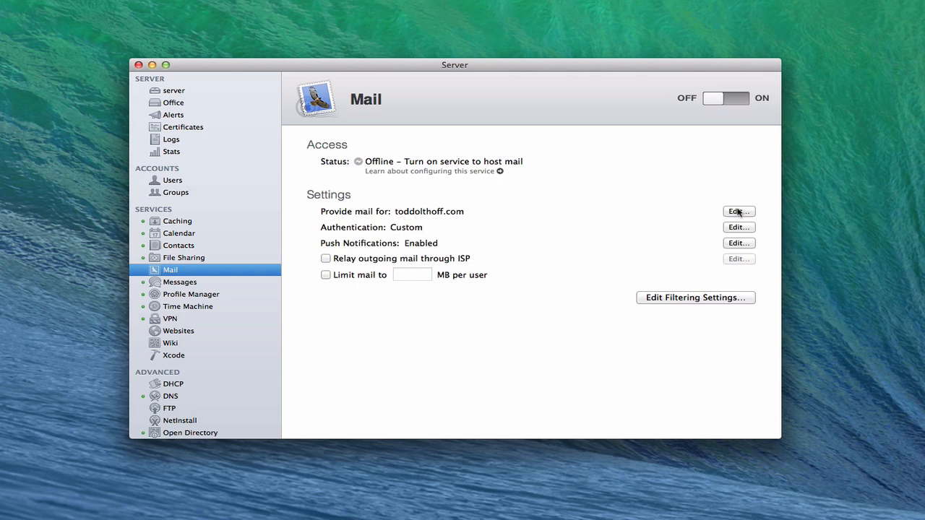
{"action": "left_click", "coordinate": [738, 211]}
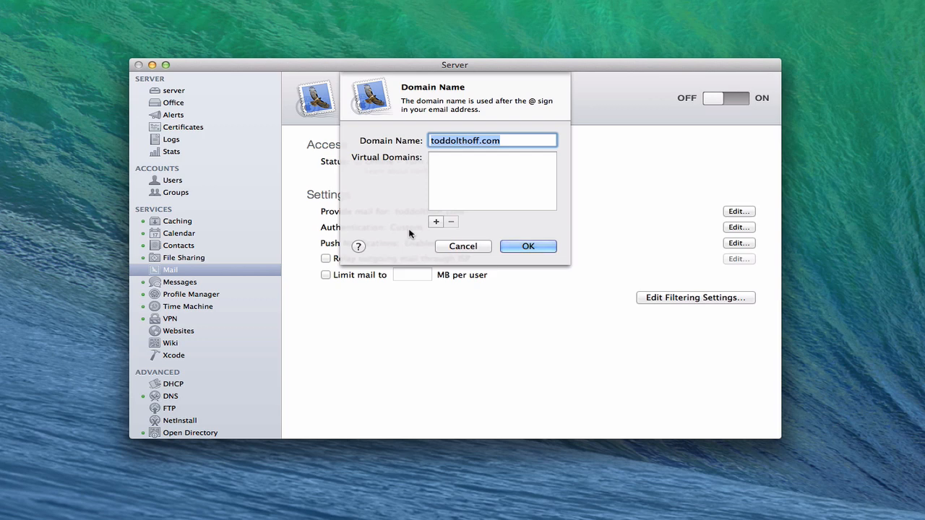
{"action": "mouse_move", "coordinate": [395, 236]}
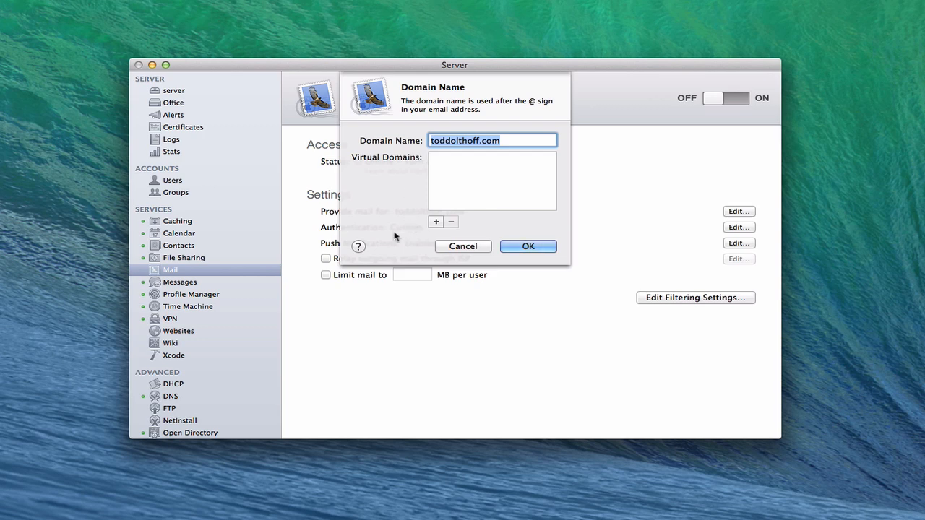
{"action": "left_click", "coordinate": [527, 246]}
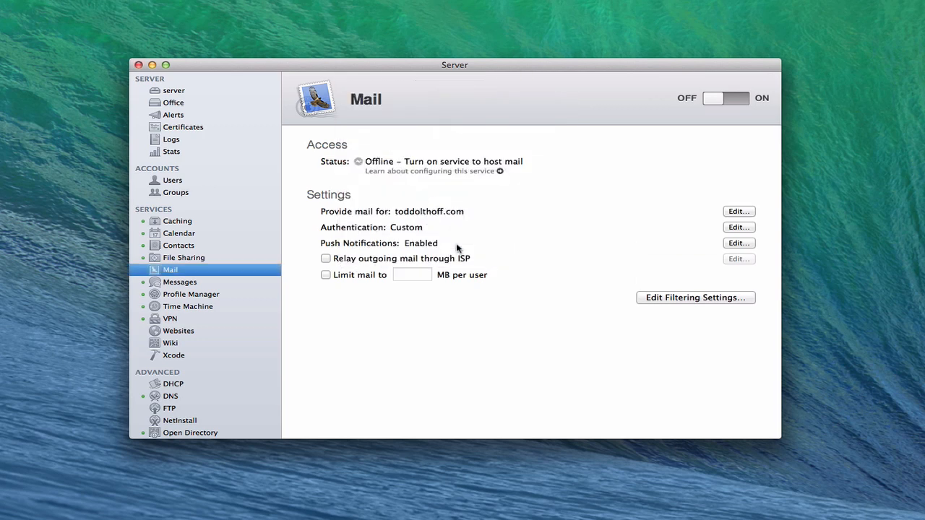
{"action": "mouse_move", "coordinate": [378, 237]}
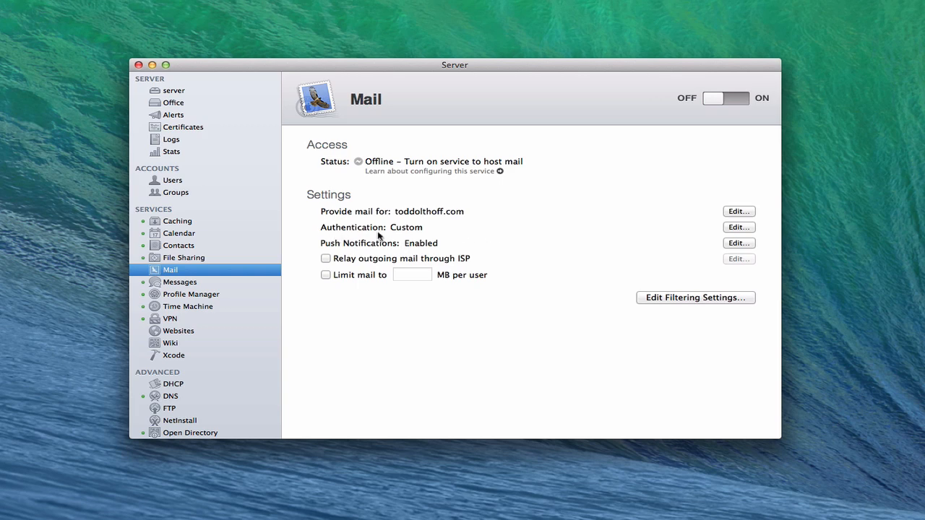
{"action": "mouse_move", "coordinate": [738, 225]}
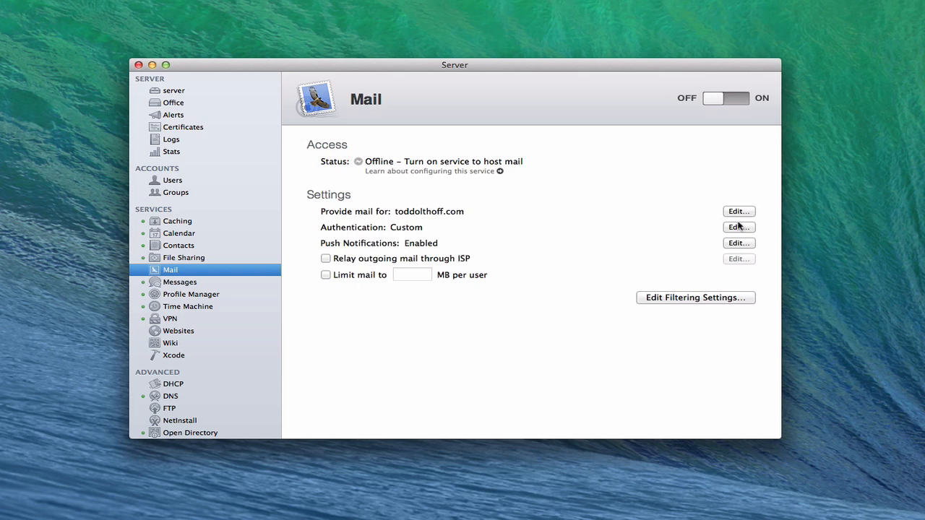
{"action": "left_click", "coordinate": [739, 226]}
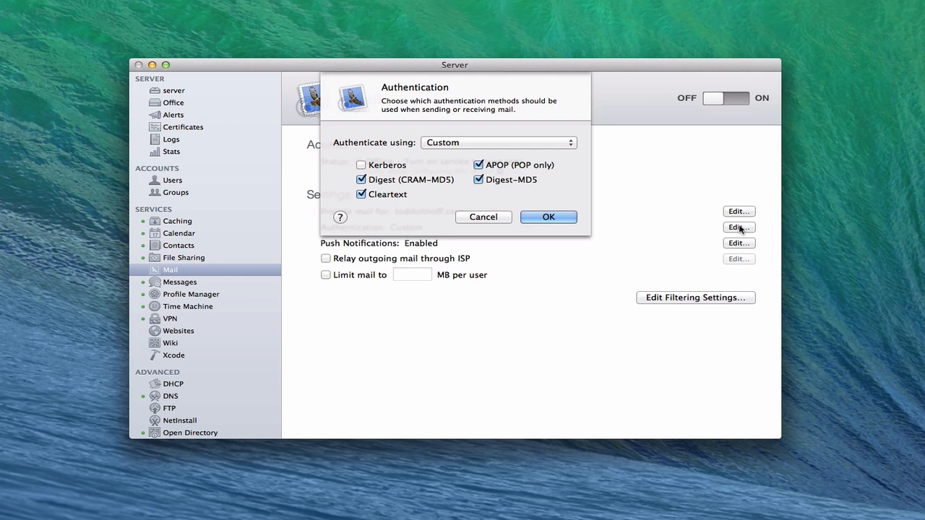
{"action": "mouse_move", "coordinate": [500, 160]}
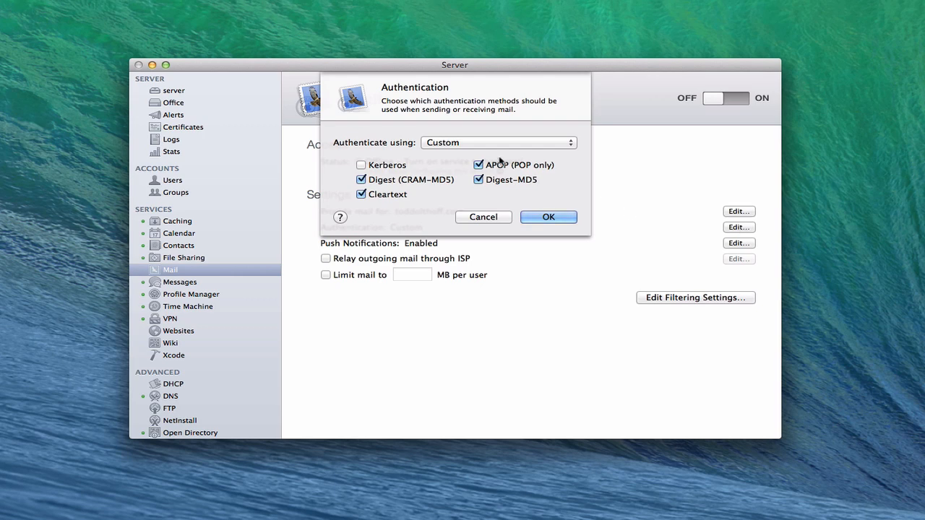
Step: Choose Custom authentication, keeping APOP, CRAM-MD5, Digest-MD5 and Cleartext enabled
{"action": "left_click", "coordinate": [499, 142]}
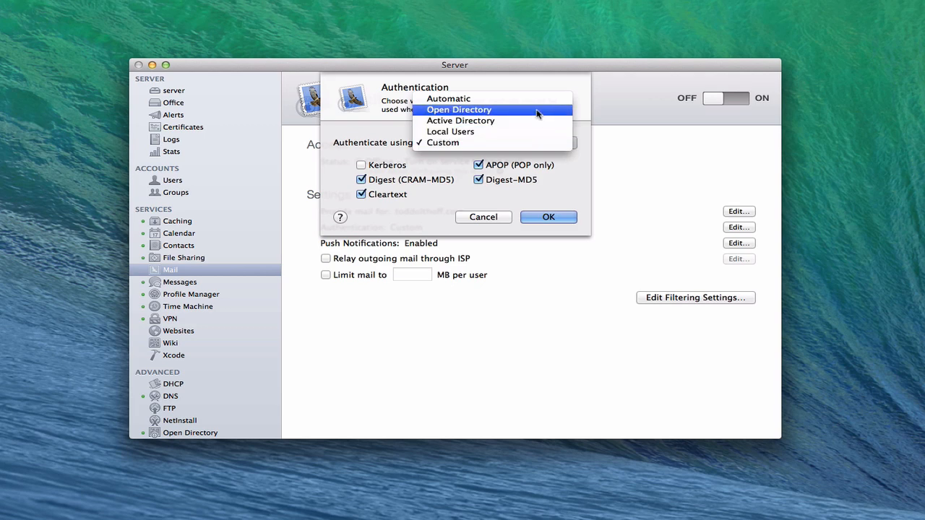
{"action": "mouse_move", "coordinate": [178, 439]}
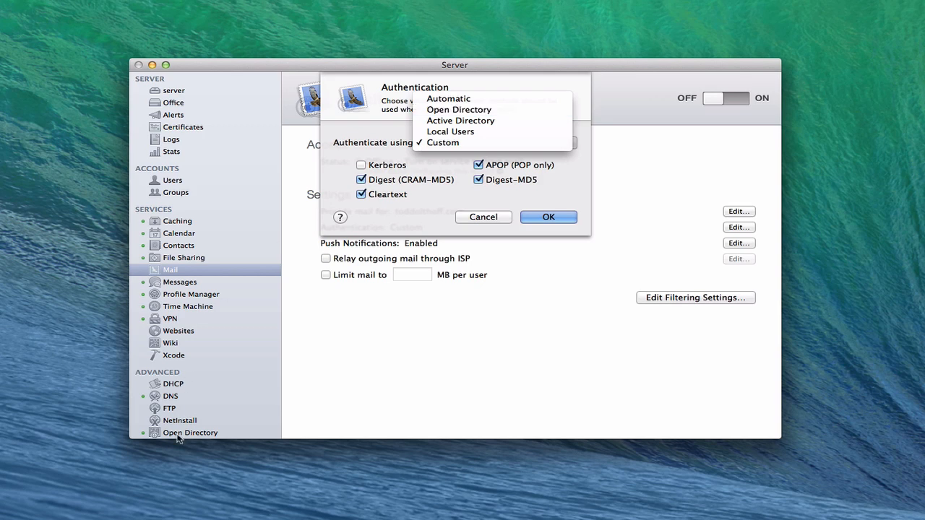
{"action": "mouse_move", "coordinate": [492, 123]}
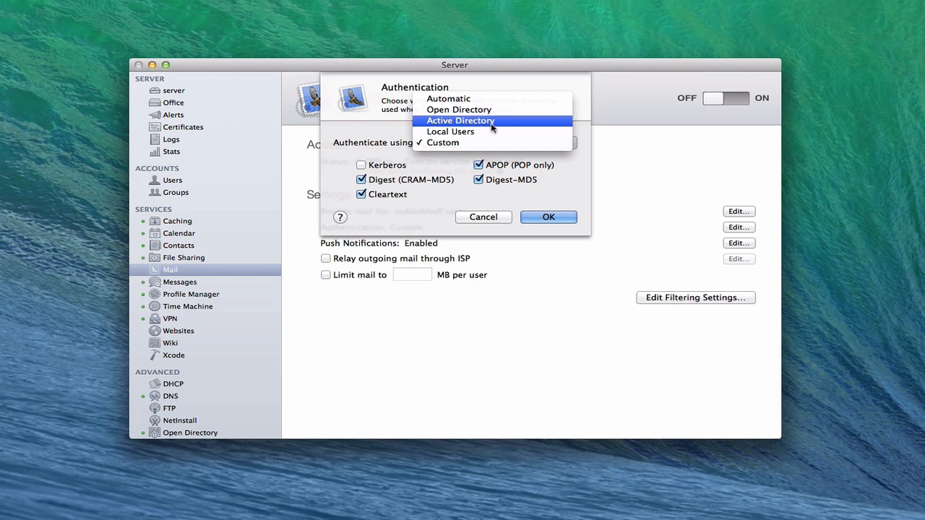
{"action": "mouse_move", "coordinate": [505, 124]}
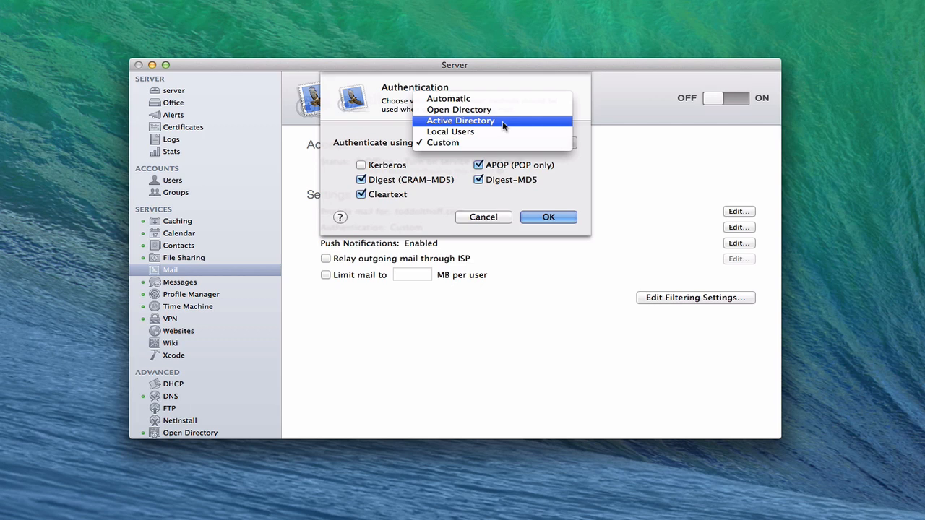
{"action": "mouse_move", "coordinate": [586, 165]}
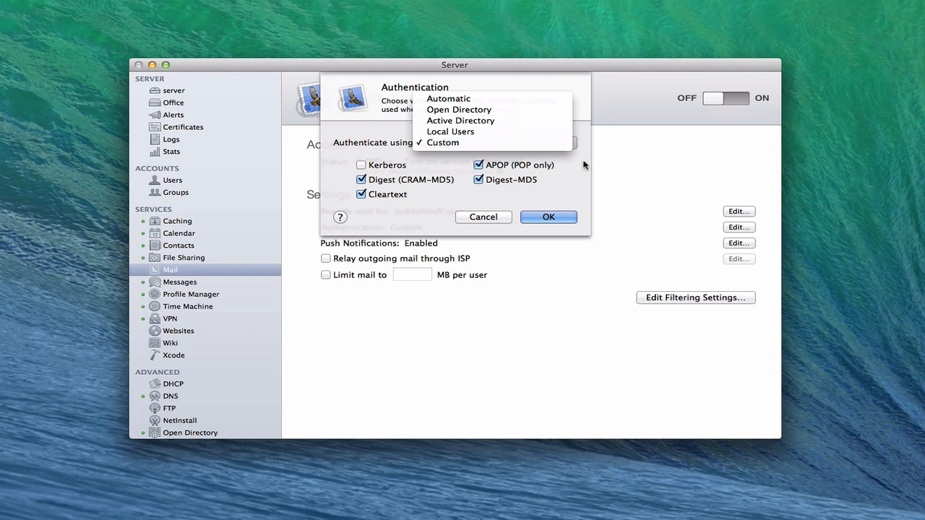
{"action": "mouse_move", "coordinate": [577, 172]}
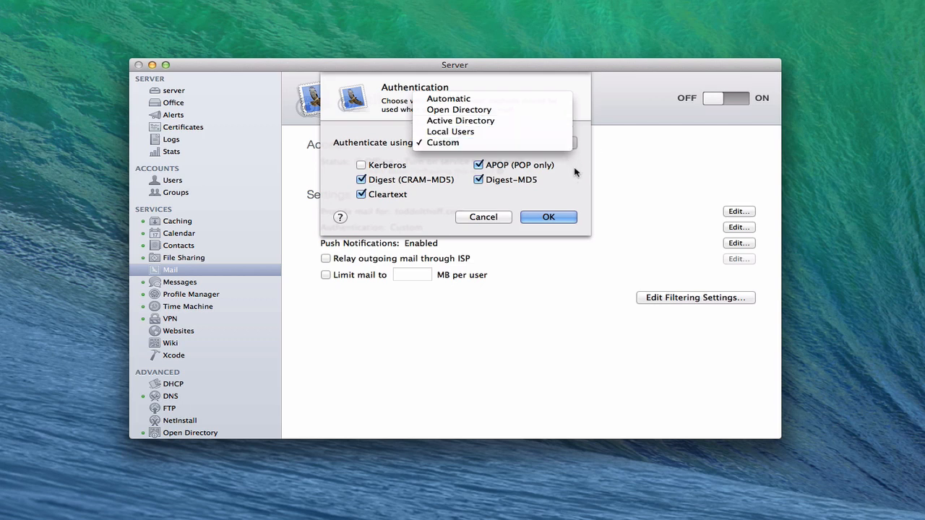
{"action": "left_click", "coordinate": [443, 142]}
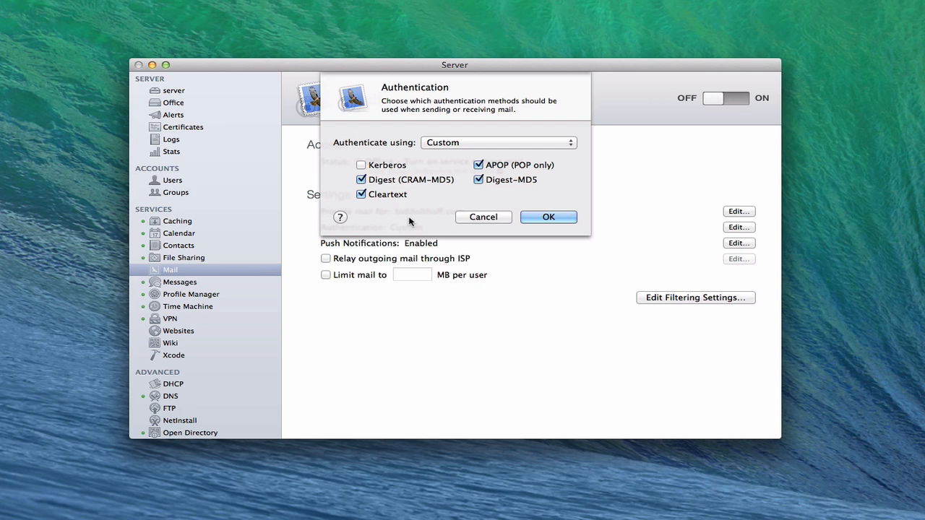
{"action": "mouse_move", "coordinate": [405, 193]}
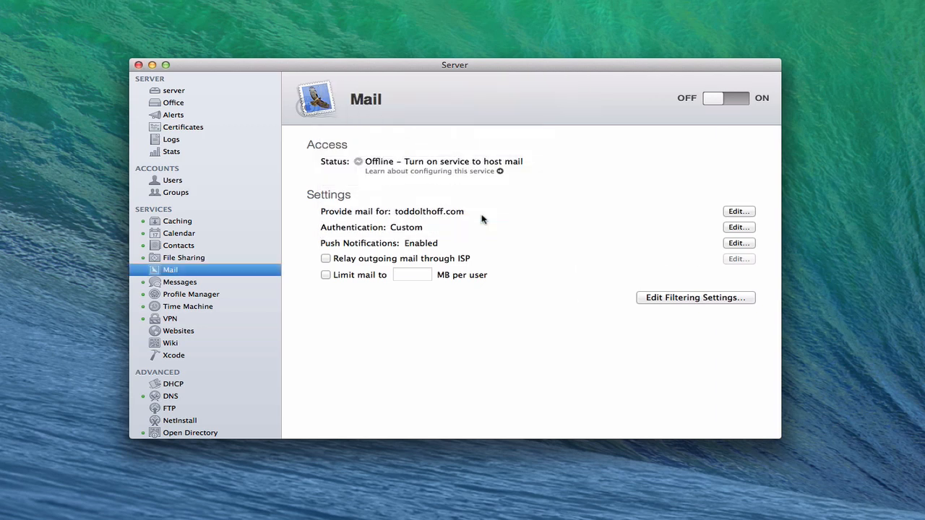
{"action": "mouse_move", "coordinate": [386, 254]}
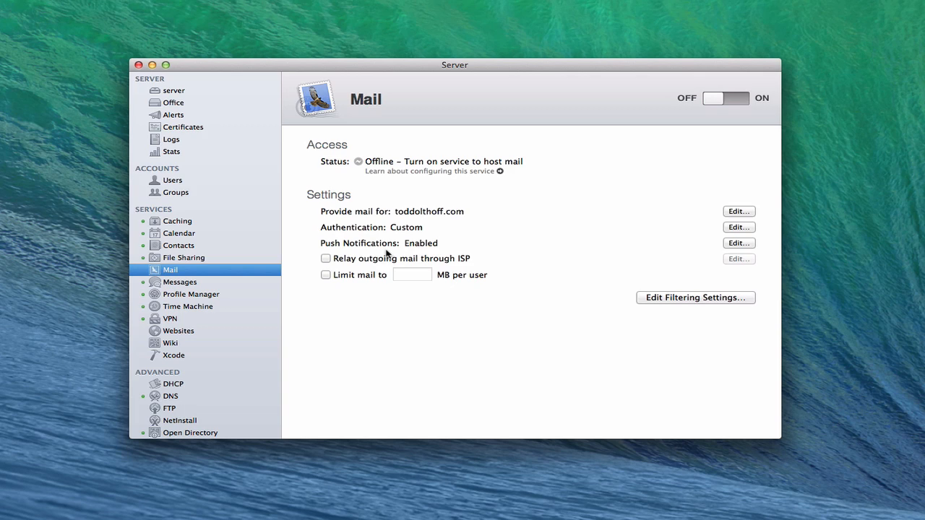
{"action": "mouse_move", "coordinate": [378, 250]}
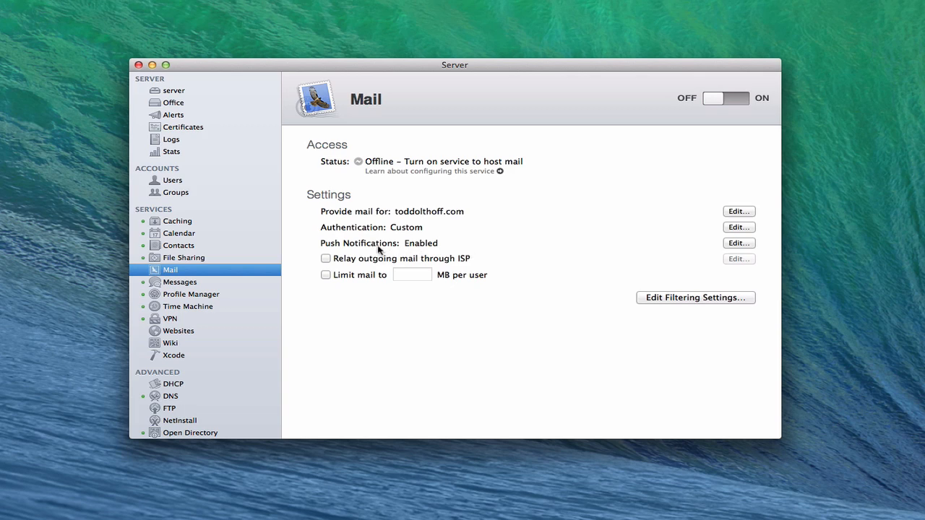
{"action": "mouse_move", "coordinate": [401, 249]}
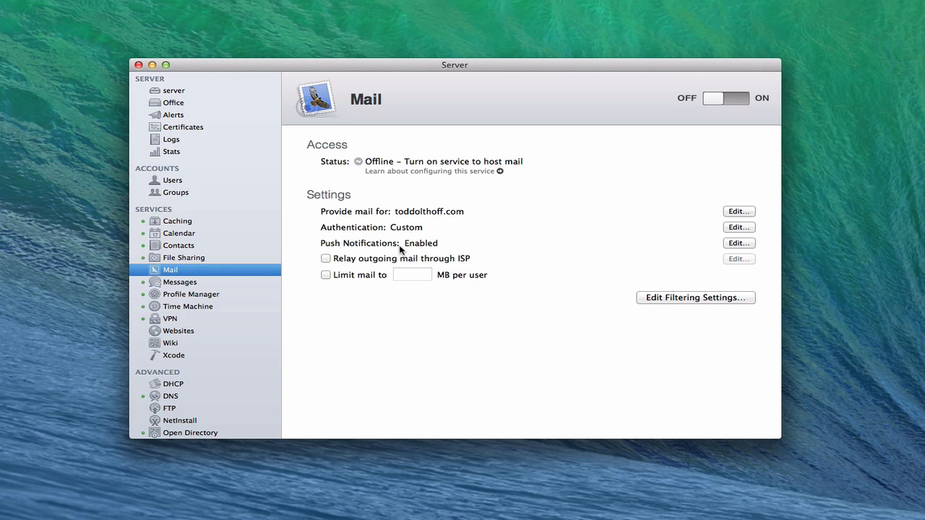
{"action": "mouse_move", "coordinate": [416, 251]}
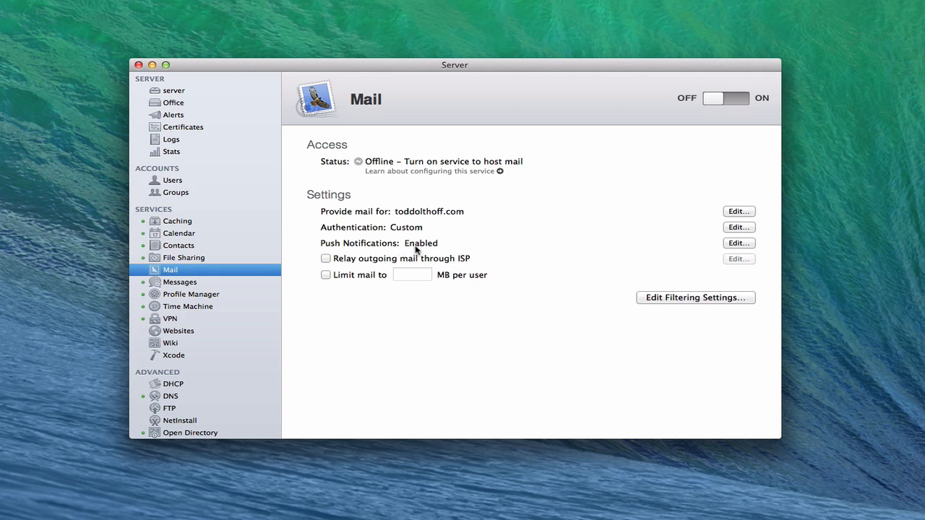
{"action": "mouse_move", "coordinate": [422, 264]}
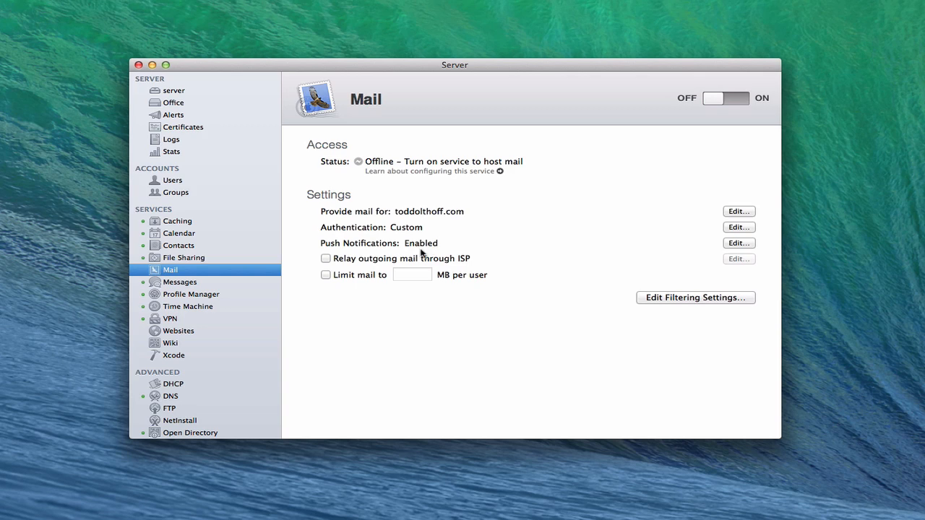
{"action": "mouse_move", "coordinate": [474, 269]}
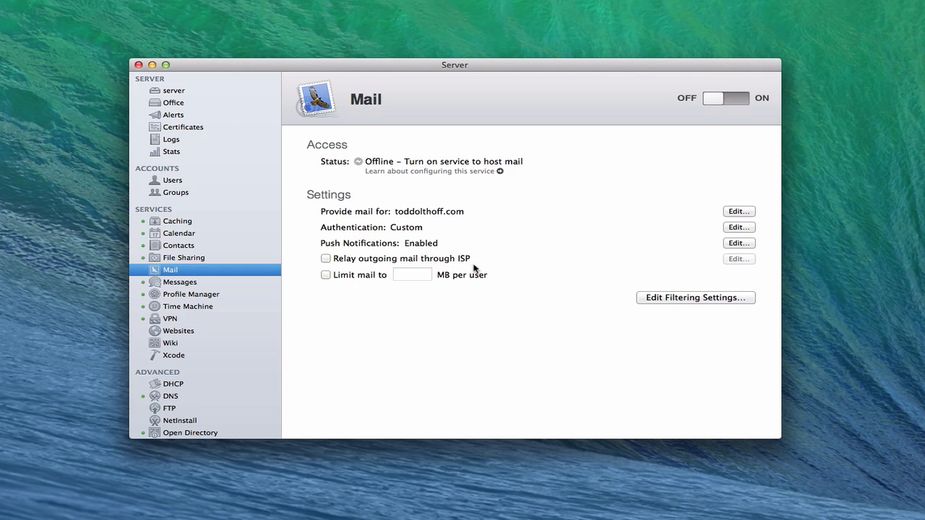
{"action": "mouse_move", "coordinate": [340, 271]}
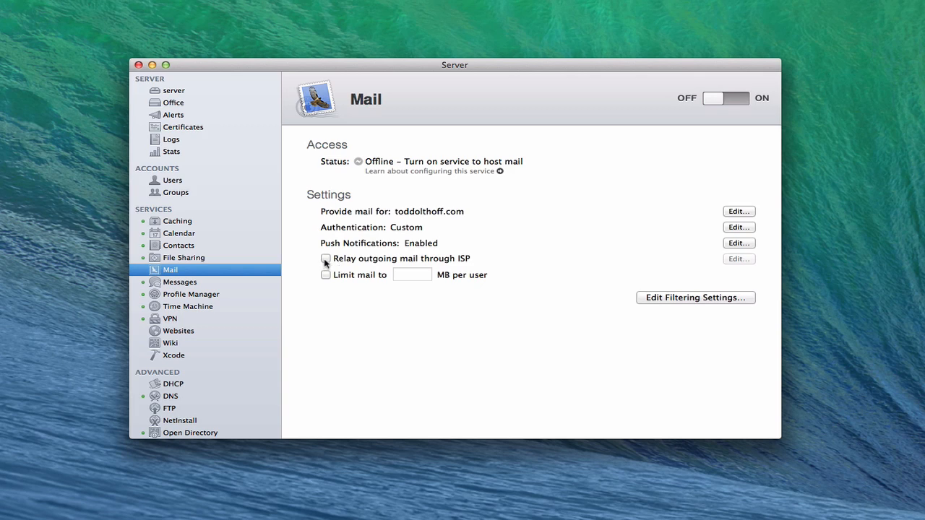
Step: Check 'Relay outgoing mail through ISP' to bring up the empty Mail Relay sheet
{"action": "left_click", "coordinate": [326, 258]}
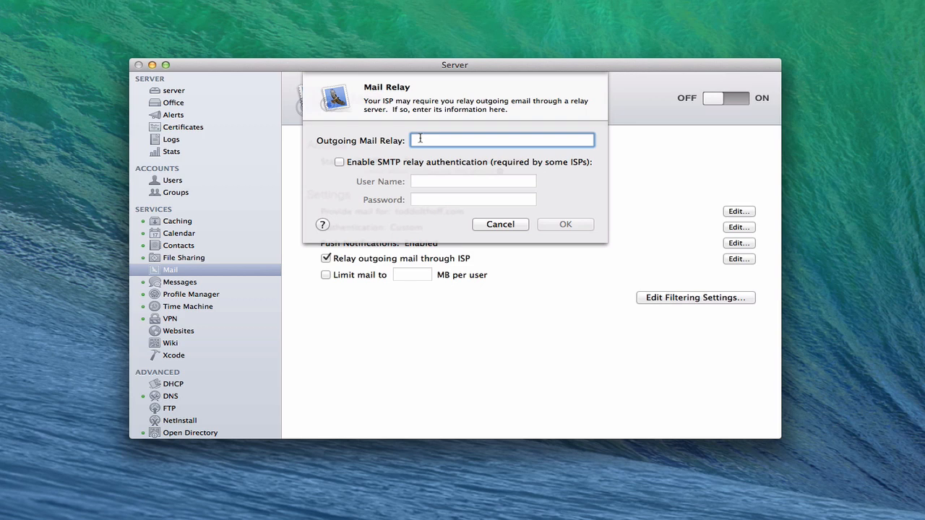
{"action": "mouse_move", "coordinate": [505, 150]}
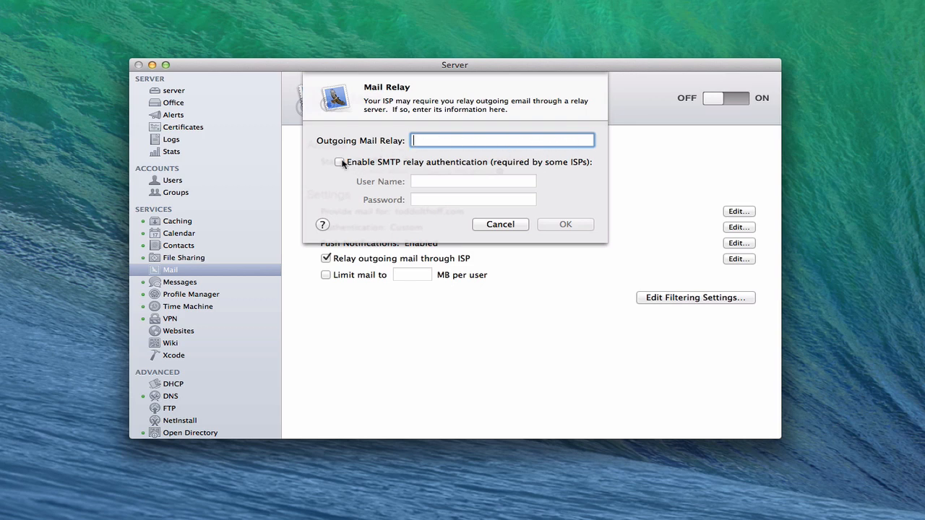
{"action": "mouse_move", "coordinate": [420, 186]}
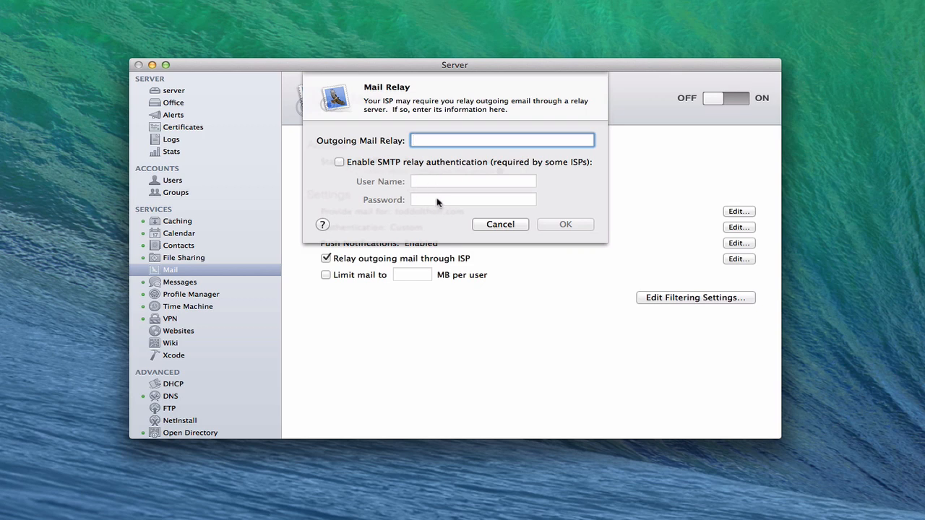
Step: Cancel the Mail Relay sheet with no relay server entered
{"action": "left_click", "coordinate": [503, 140]}
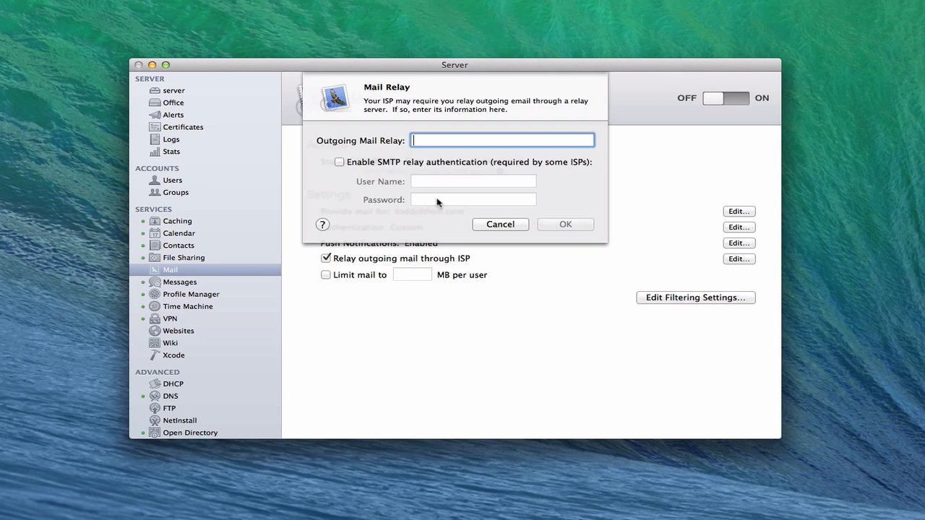
{"action": "mouse_move", "coordinate": [354, 181]}
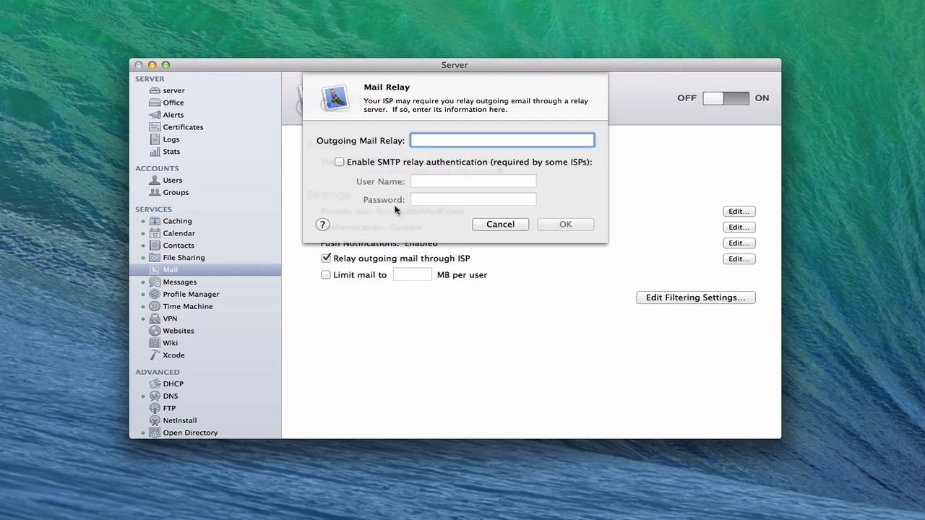
{"action": "mouse_move", "coordinate": [499, 230]}
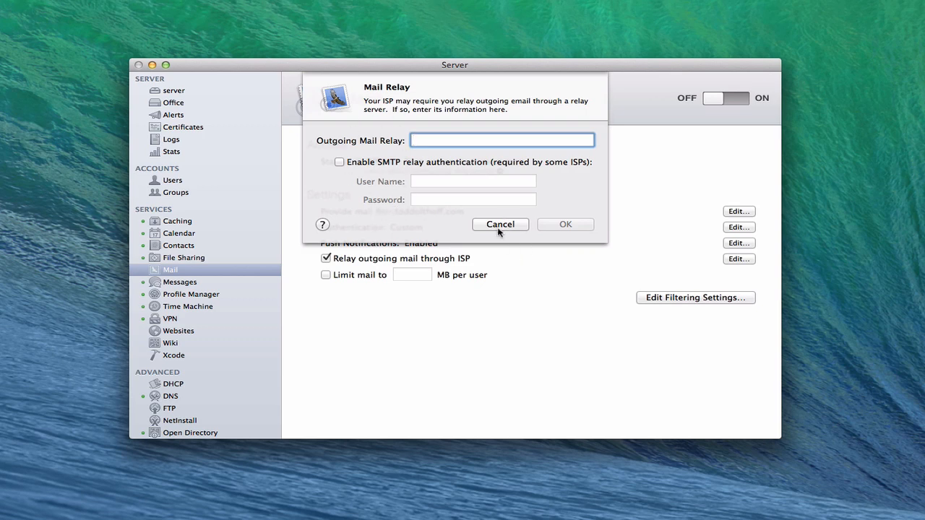
{"action": "left_click", "coordinate": [500, 224]}
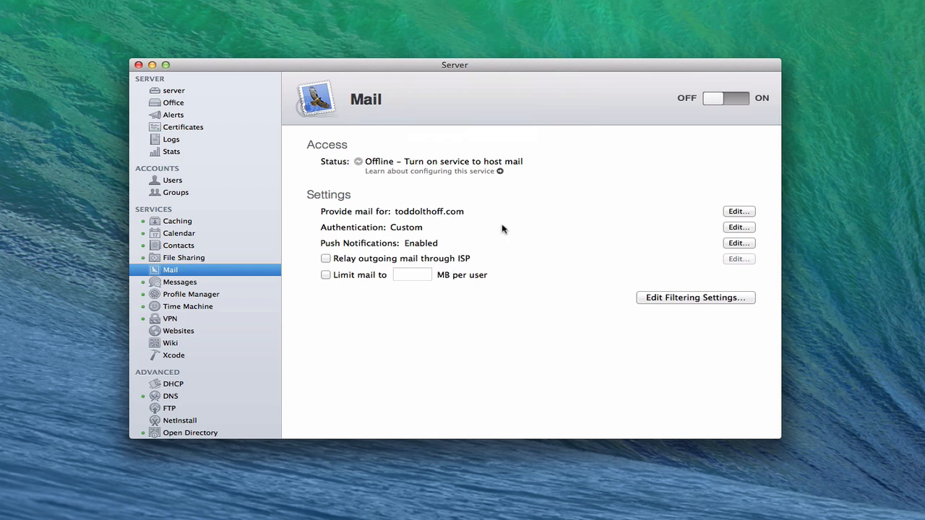
{"action": "mouse_move", "coordinate": [412, 289]}
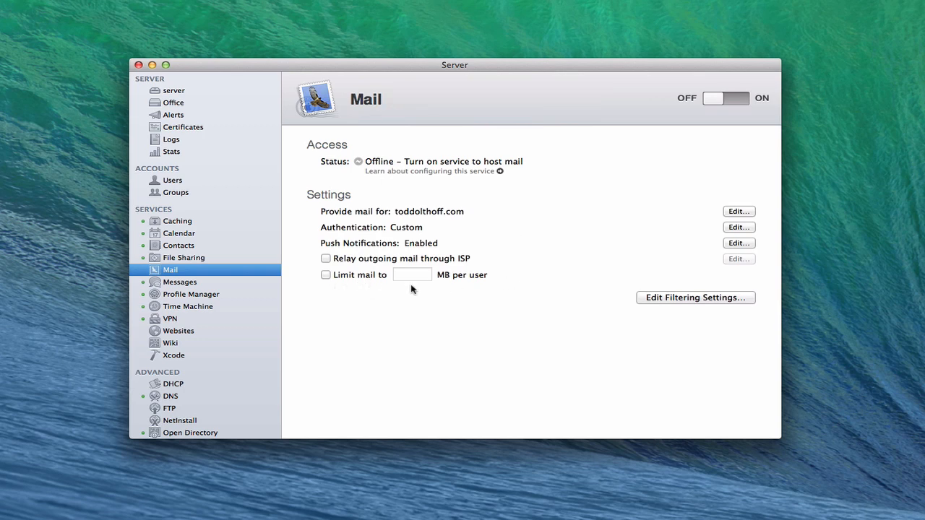
{"action": "mouse_move", "coordinate": [442, 286]}
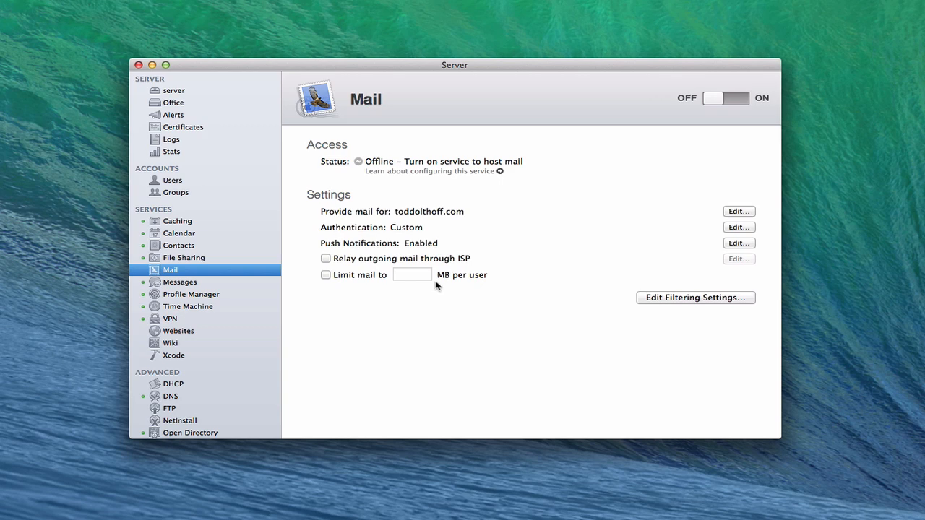
{"action": "mouse_move", "coordinate": [413, 281]}
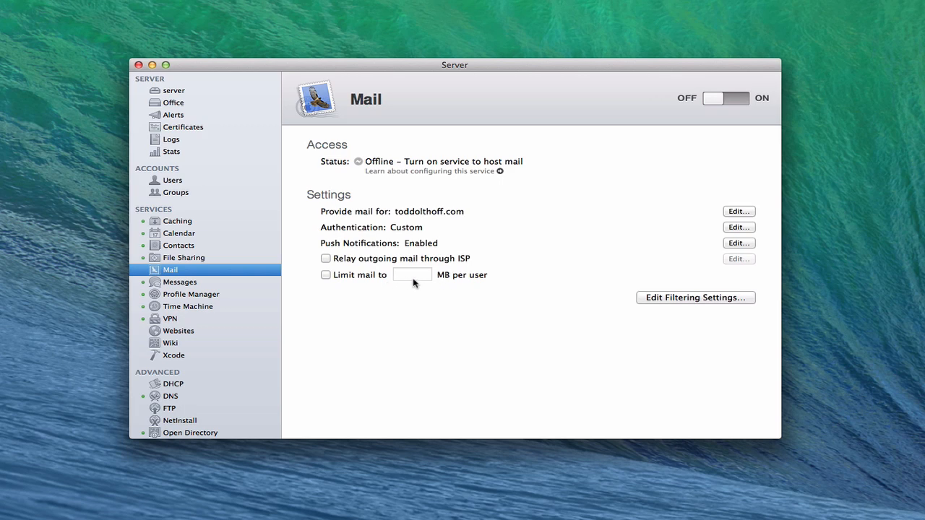
{"action": "mouse_move", "coordinate": [420, 287]}
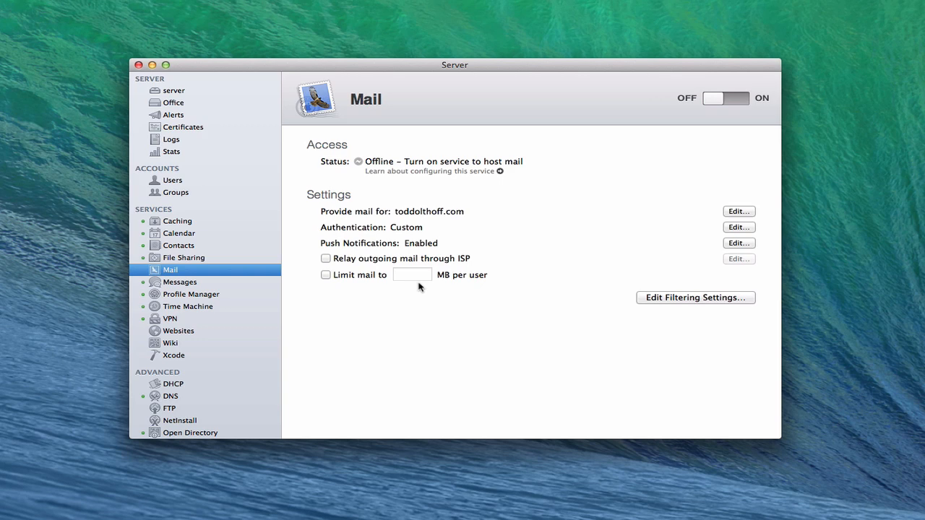
{"action": "mouse_move", "coordinate": [422, 287]}
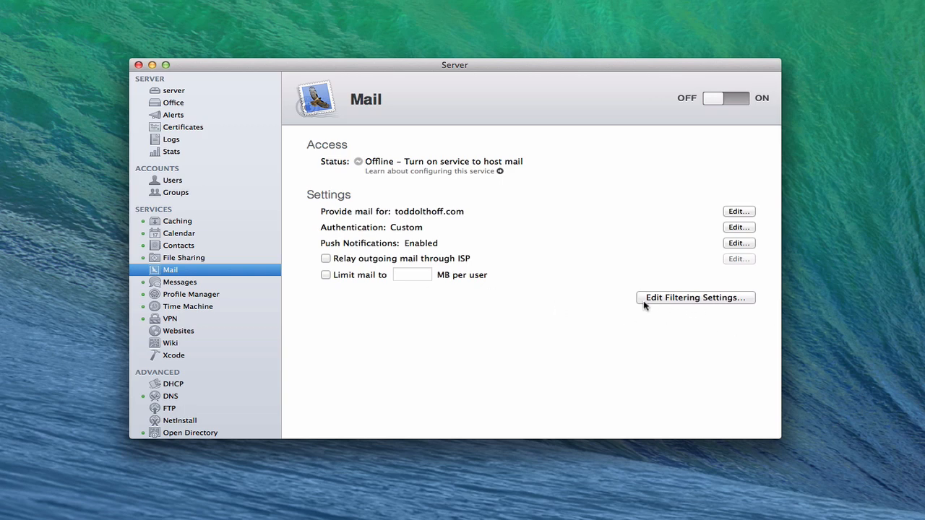
{"action": "left_click", "coordinate": [695, 298]}
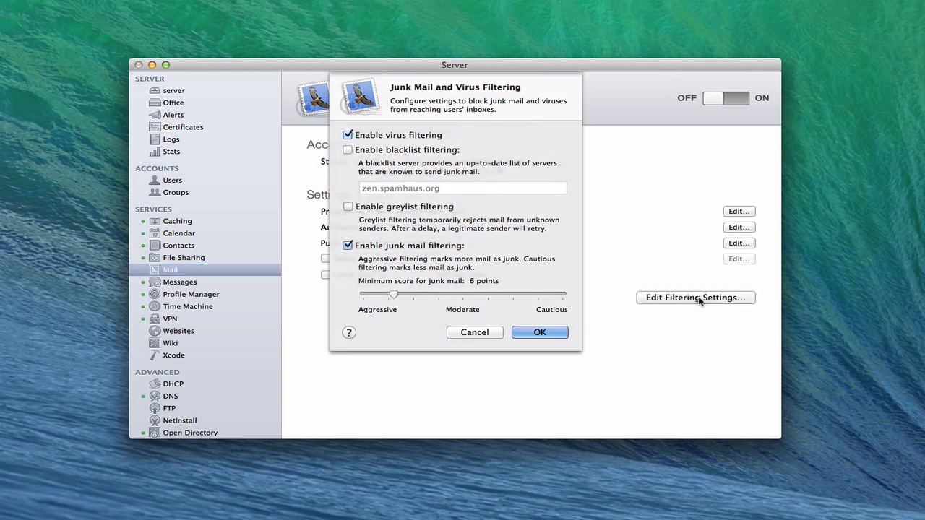
{"action": "mouse_move", "coordinate": [455, 110]}
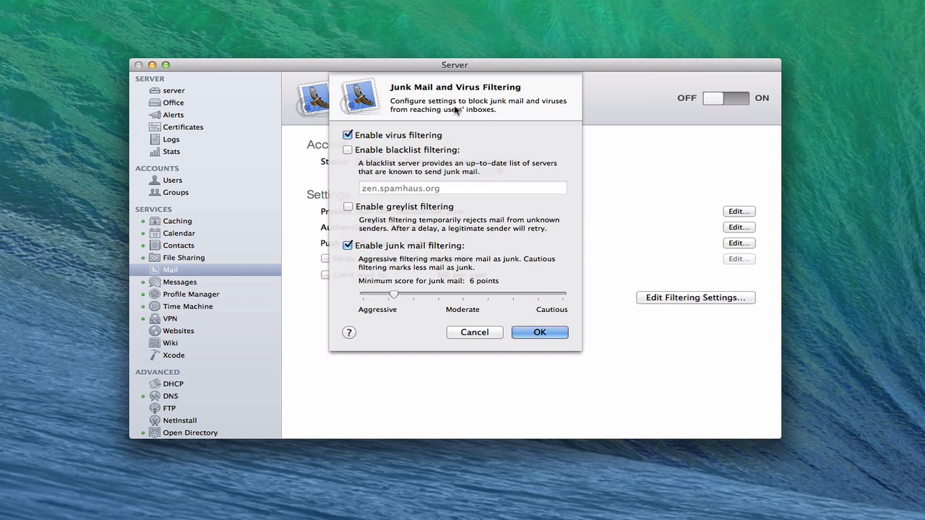
{"action": "mouse_move", "coordinate": [510, 130]}
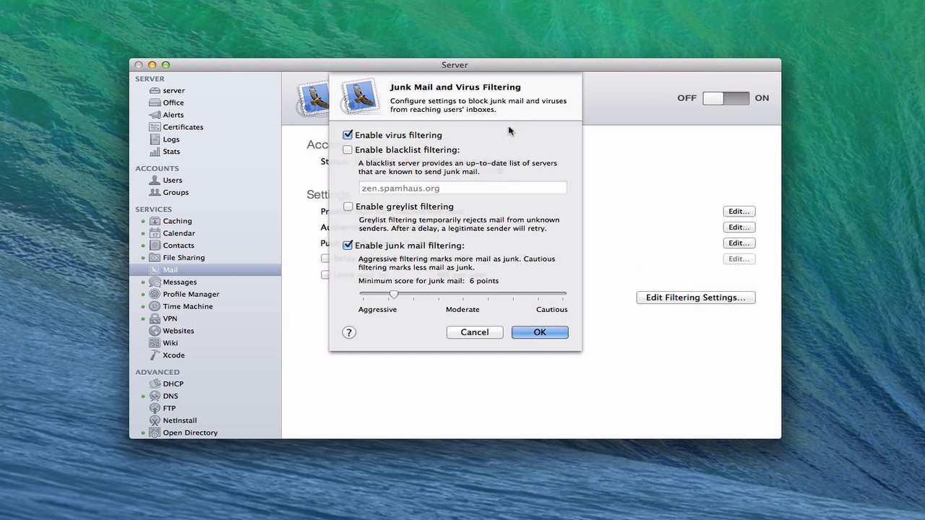
{"action": "mouse_move", "coordinate": [465, 138]}
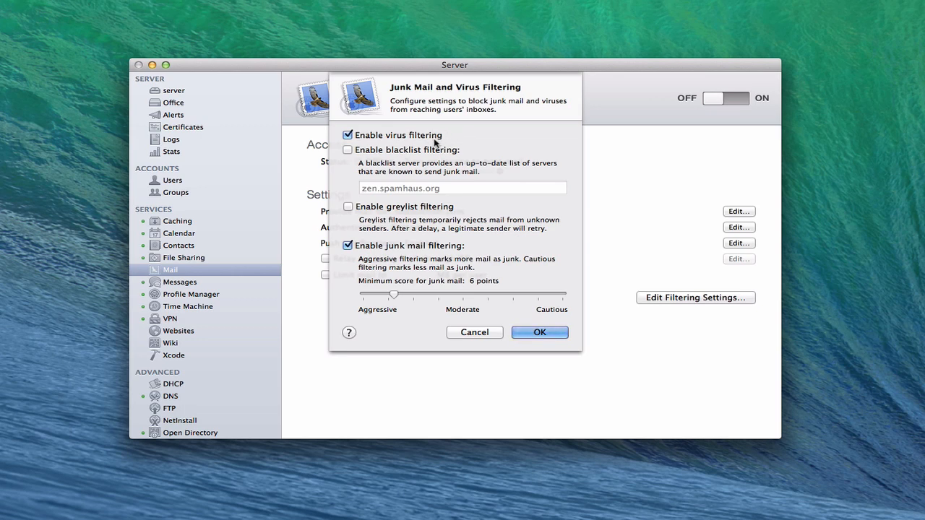
{"action": "mouse_move", "coordinate": [421, 155]}
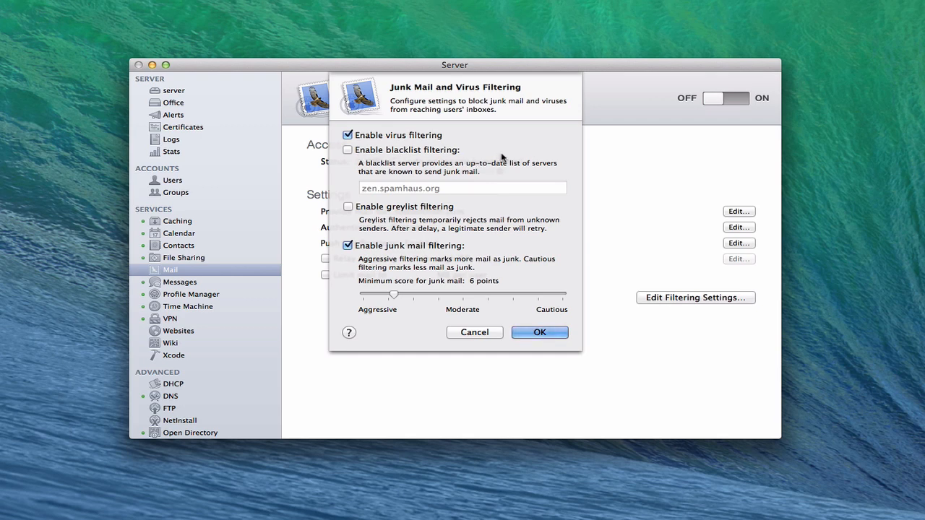
{"action": "mouse_move", "coordinate": [511, 136]}
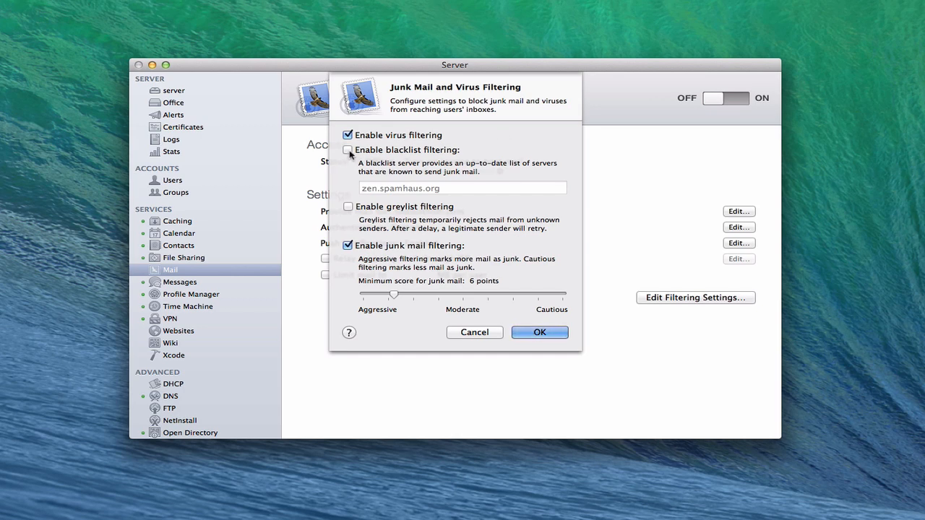
Step: Enable blacklist filtering using zen.spamhaus.org, leaving greylisting off
{"action": "left_click", "coordinate": [349, 149]}
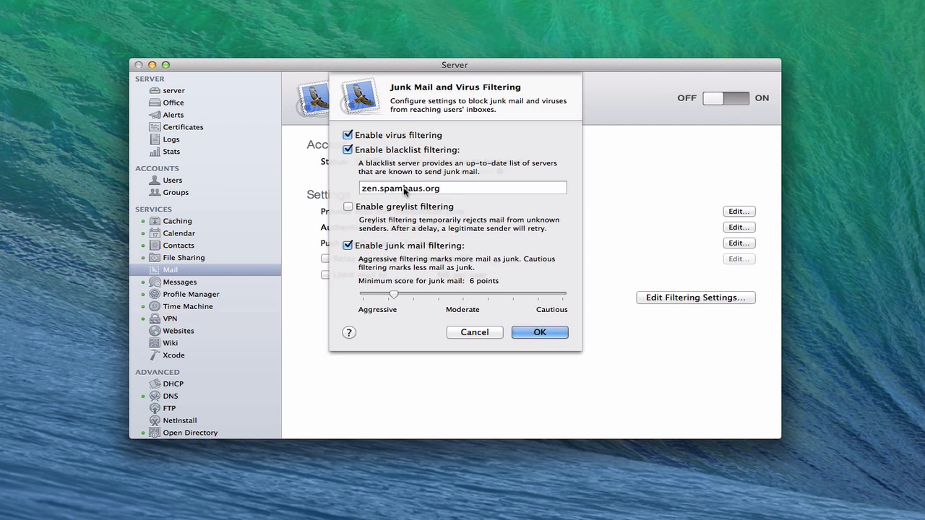
{"action": "mouse_move", "coordinate": [455, 194]}
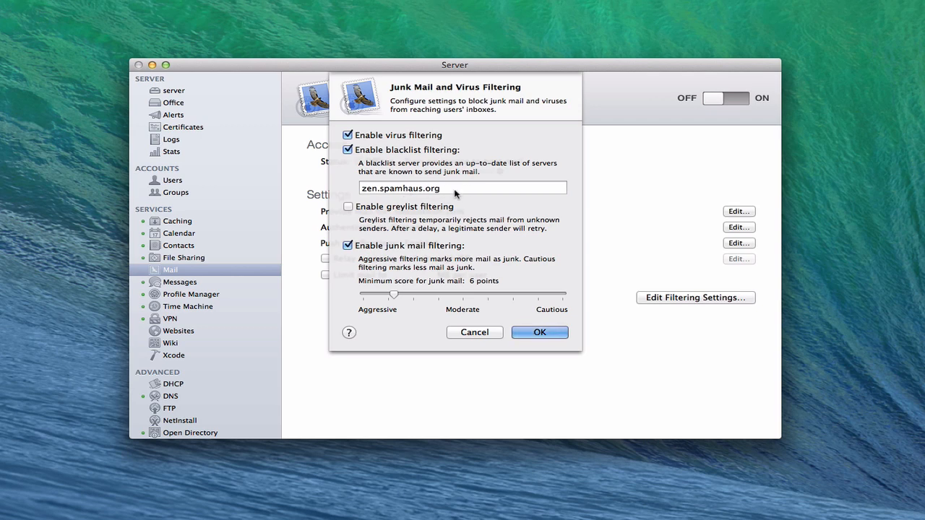
{"action": "mouse_move", "coordinate": [469, 190]}
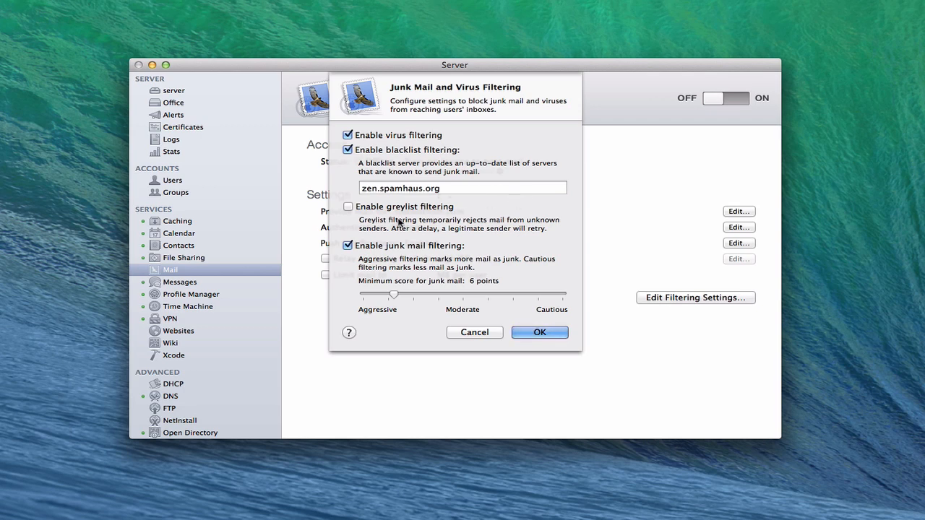
{"action": "mouse_move", "coordinate": [521, 210]}
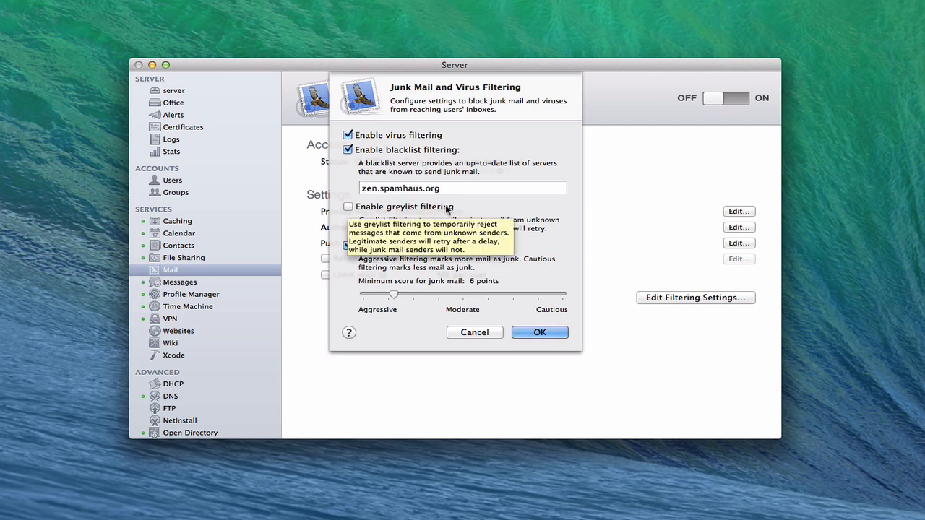
{"action": "mouse_move", "coordinate": [532, 204]}
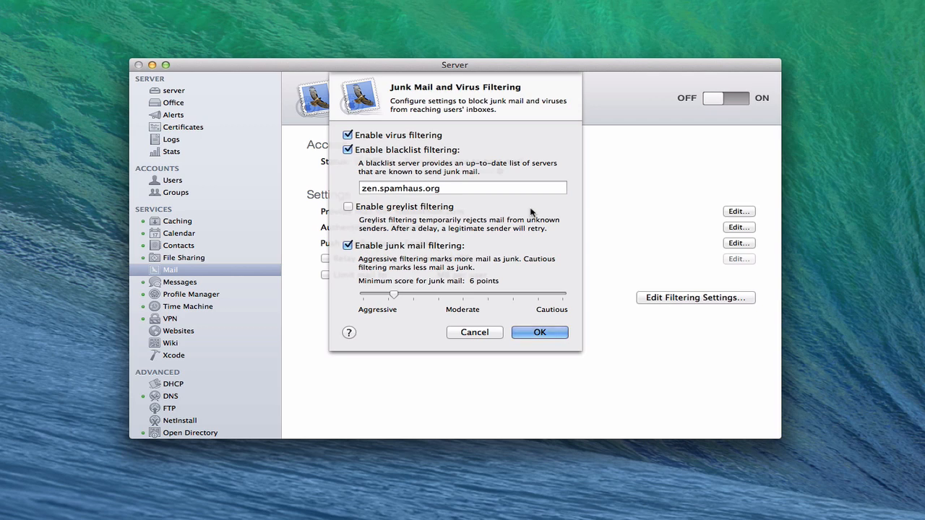
{"action": "mouse_move", "coordinate": [430, 213]}
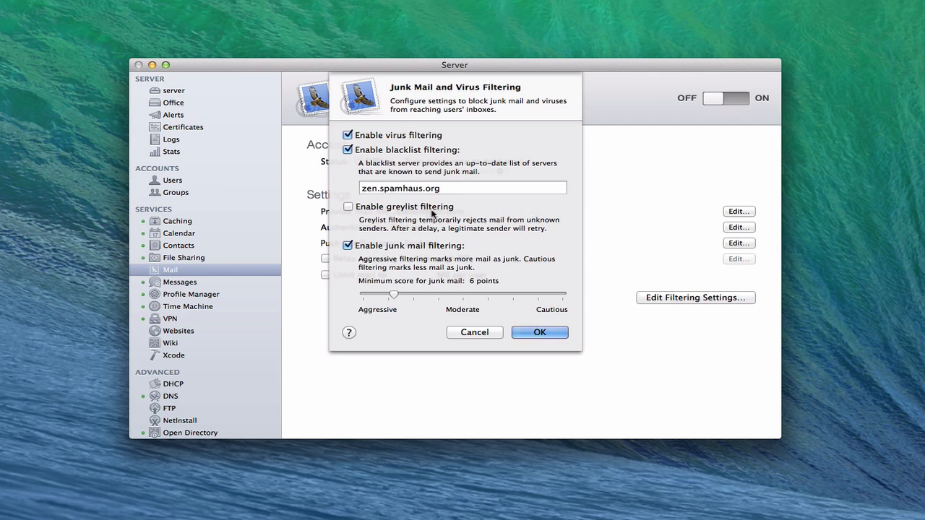
{"action": "mouse_move", "coordinate": [453, 213]}
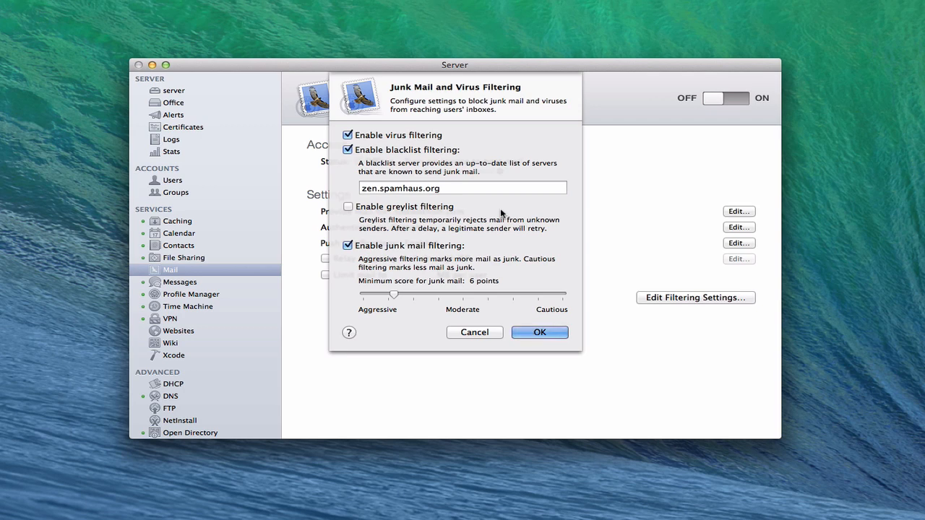
{"action": "mouse_move", "coordinate": [474, 218]}
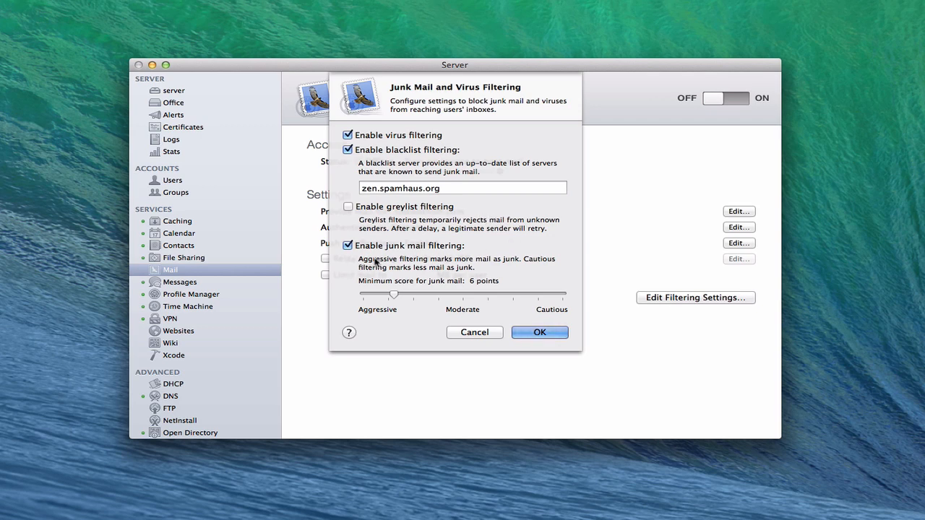
{"action": "mouse_move", "coordinate": [533, 251]}
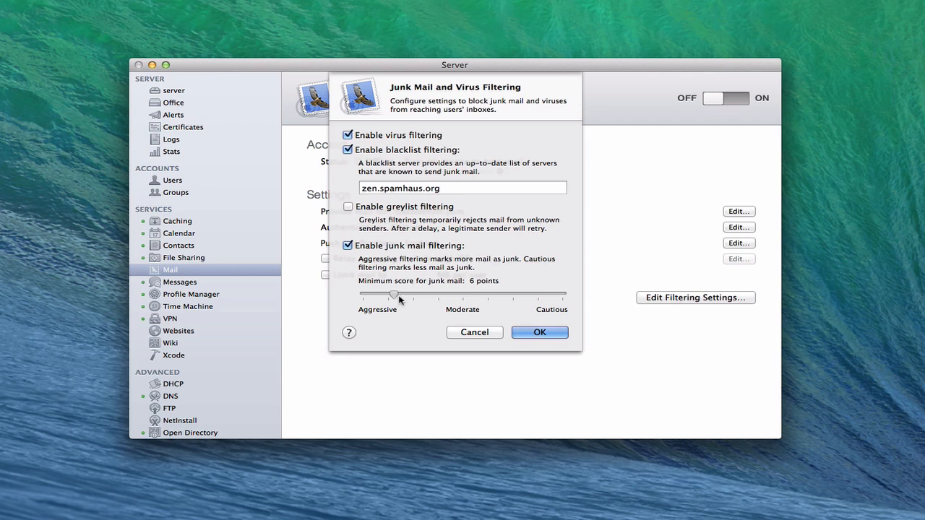
{"action": "left_click_drag", "start_coordinate": [393, 295], "coordinate": [452, 295]}
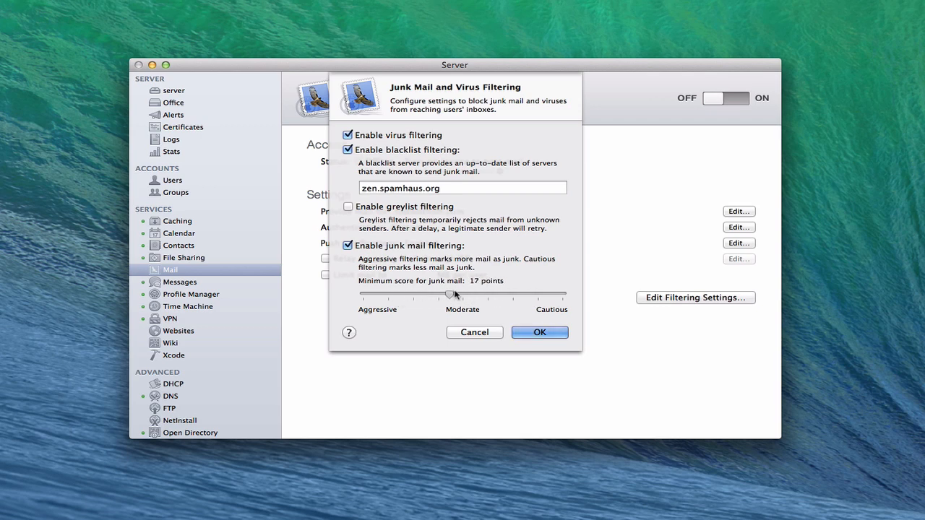
{"action": "left_click_drag", "start_coordinate": [451, 295], "coordinate": [419, 294]}
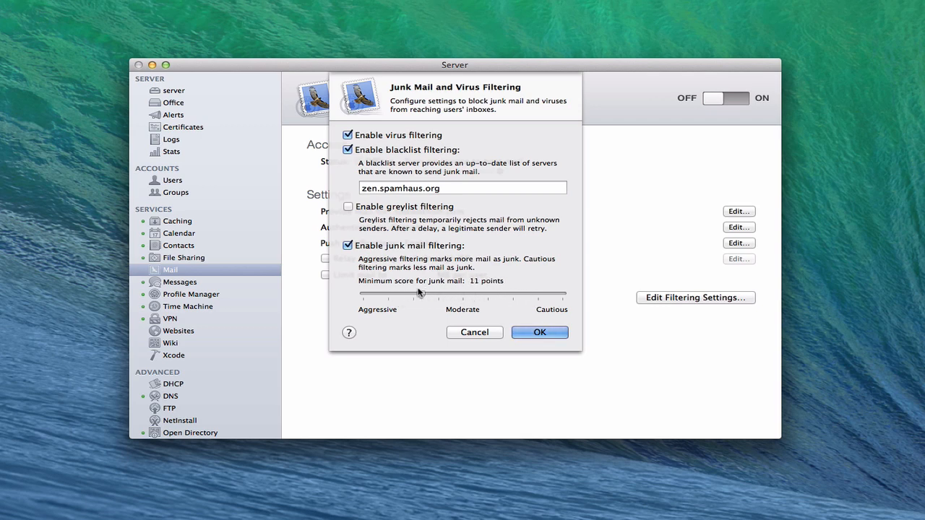
{"action": "left_click_drag", "start_coordinate": [419, 295], "coordinate": [388, 294]}
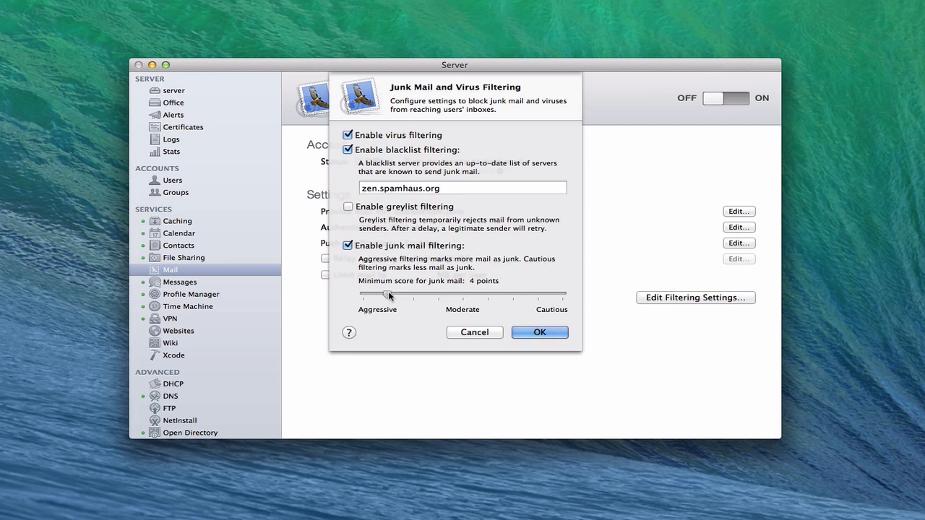
{"action": "left_click_drag", "start_coordinate": [388, 295], "coordinate": [396, 295]}
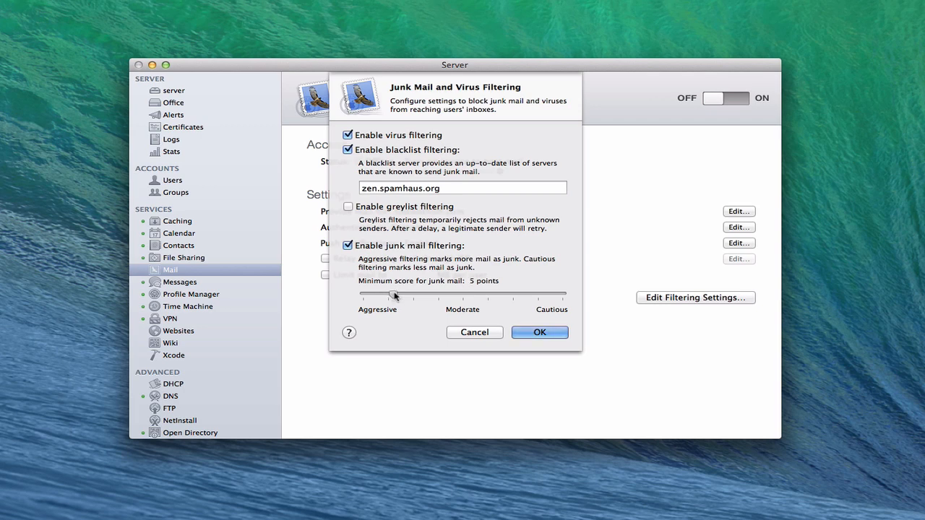
{"action": "left_click_drag", "start_coordinate": [392, 295], "coordinate": [396, 295]}
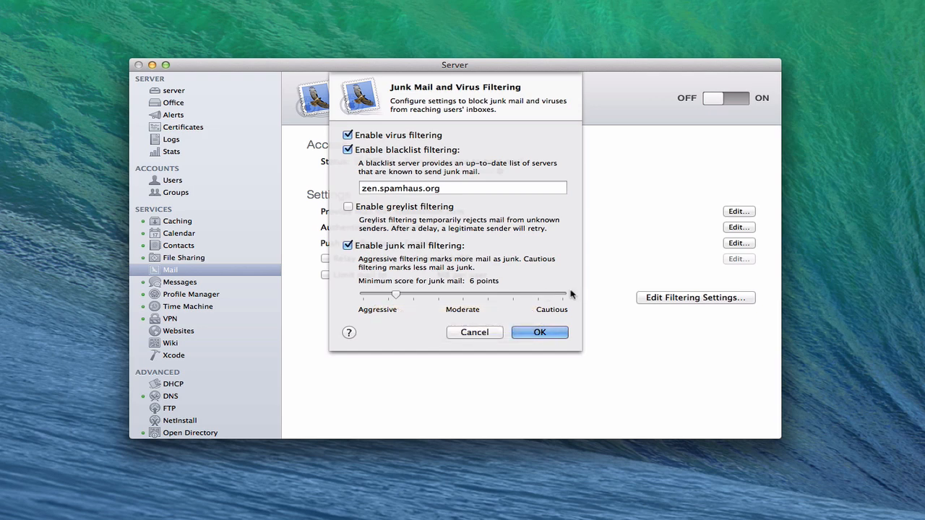
{"action": "mouse_move", "coordinate": [385, 235]}
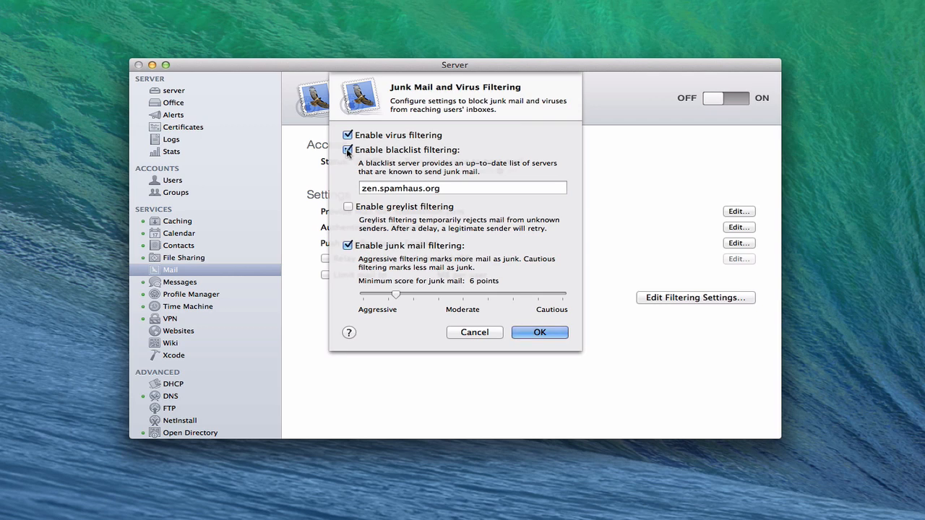
Step: Confirm the junk mail and virus filtering settings with OK
{"action": "left_click", "coordinate": [347, 150]}
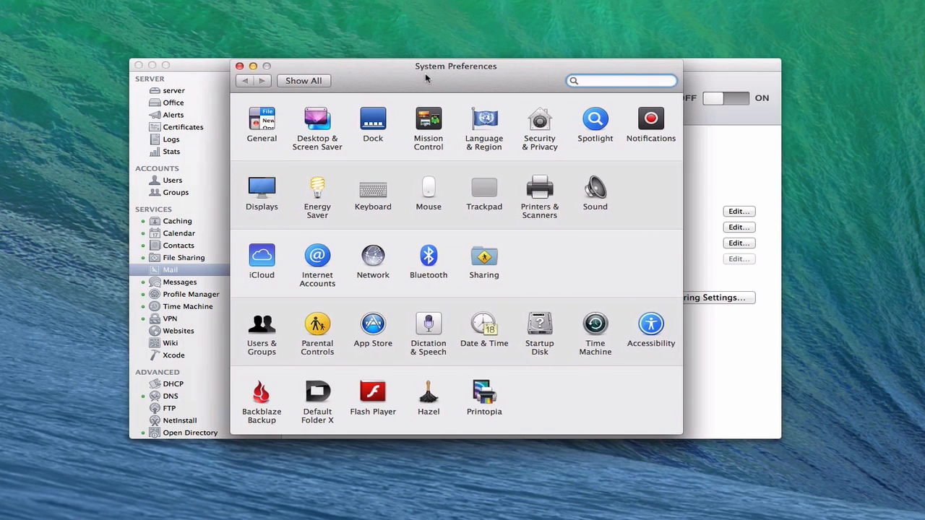
Step: Look over the client account list in Internet Accounts, then close System Preferences
{"action": "left_click", "coordinate": [318, 260]}
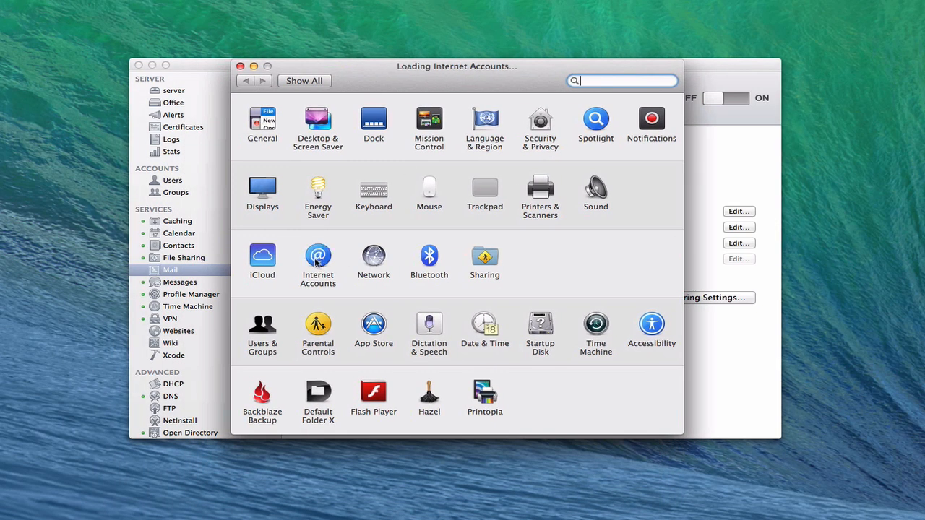
{"action": "left_click", "coordinate": [318, 258]}
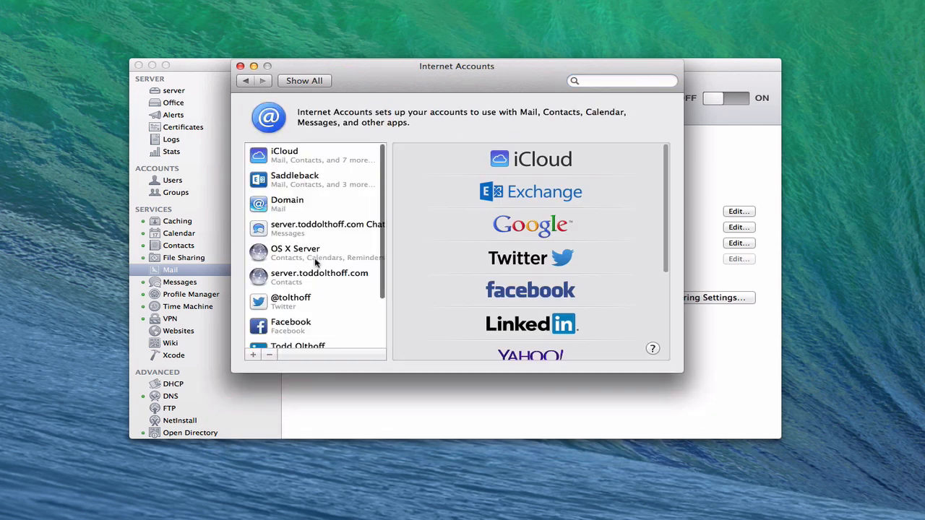
{"action": "mouse_move", "coordinate": [253, 355]}
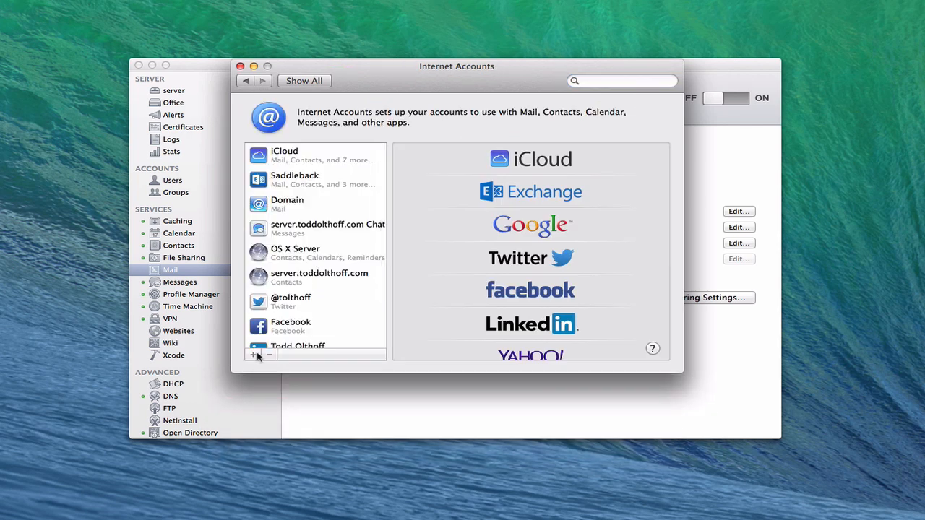
{"action": "mouse_move", "coordinate": [253, 354]}
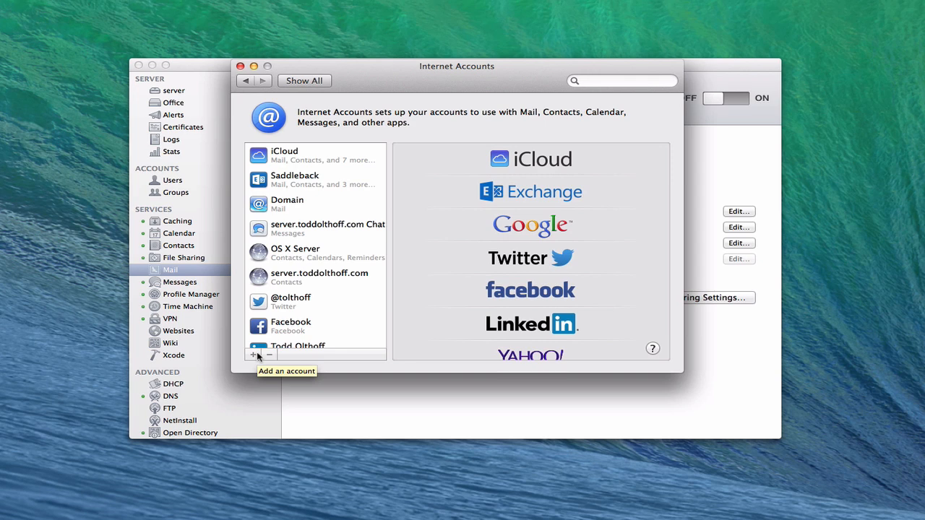
{"action": "mouse_move", "coordinate": [259, 356]}
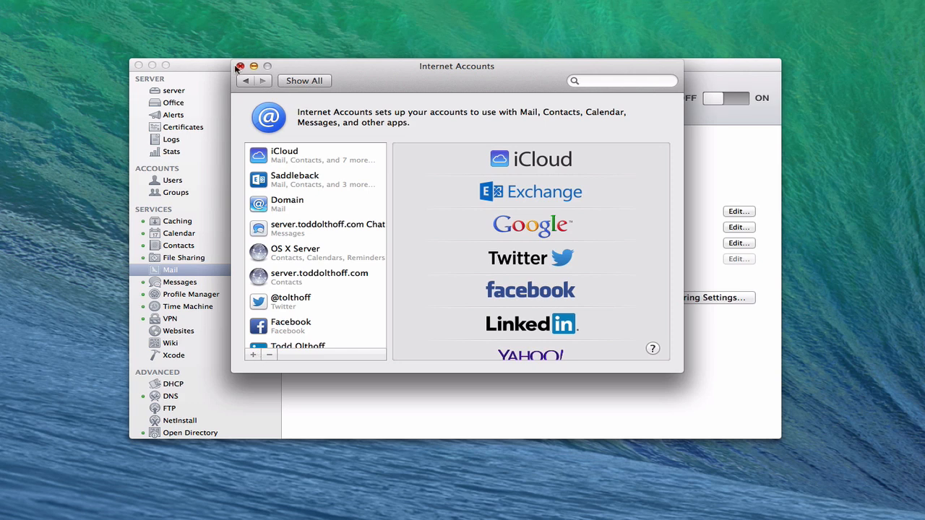
{"action": "left_click", "coordinate": [245, 65]}
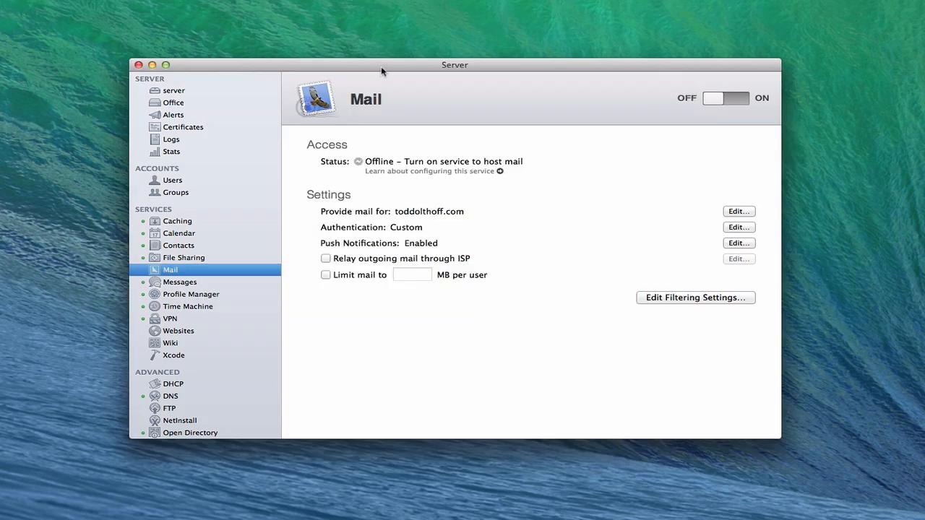
{"action": "mouse_move", "coordinate": [389, 67]}
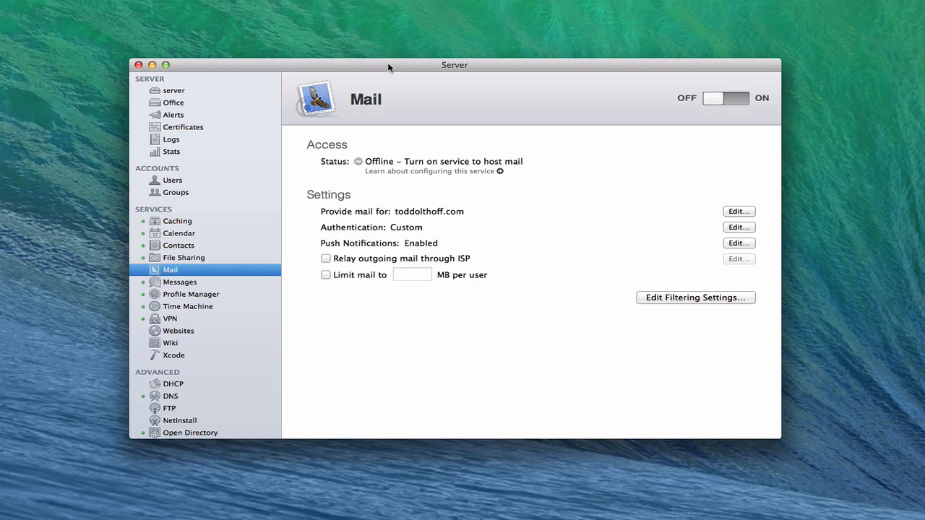